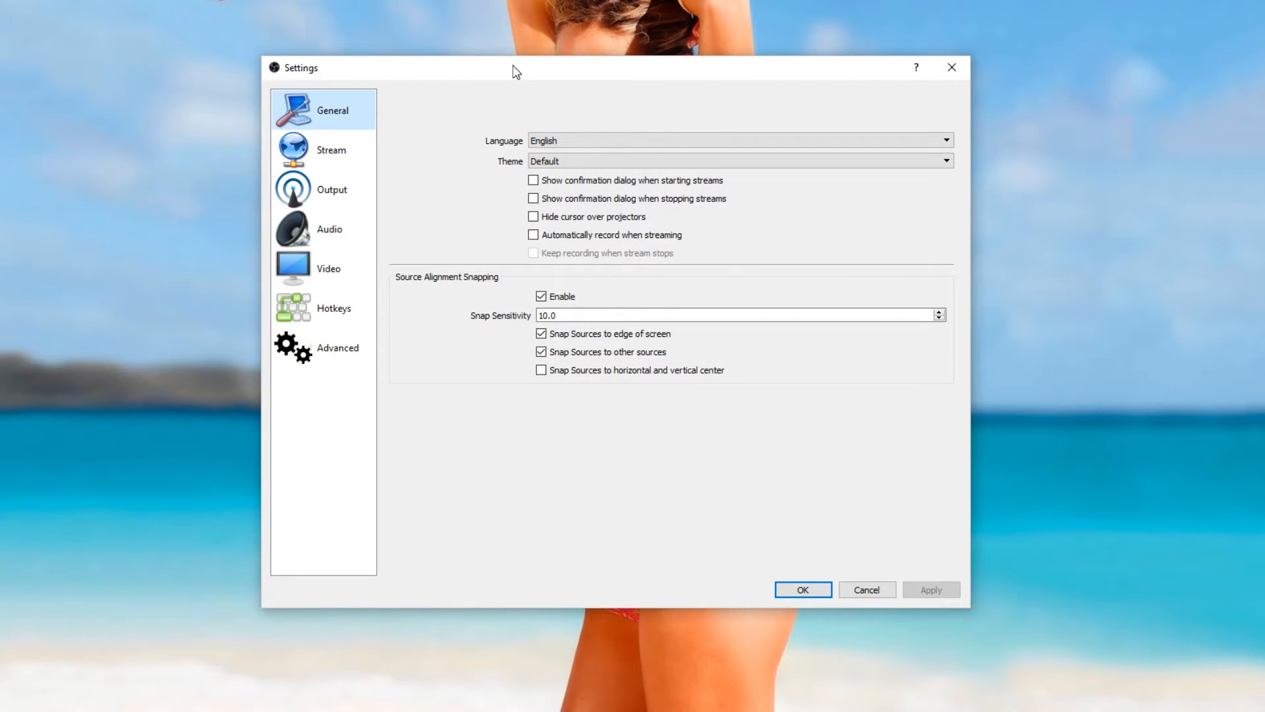
pyautogui.moveTo(509, 211)
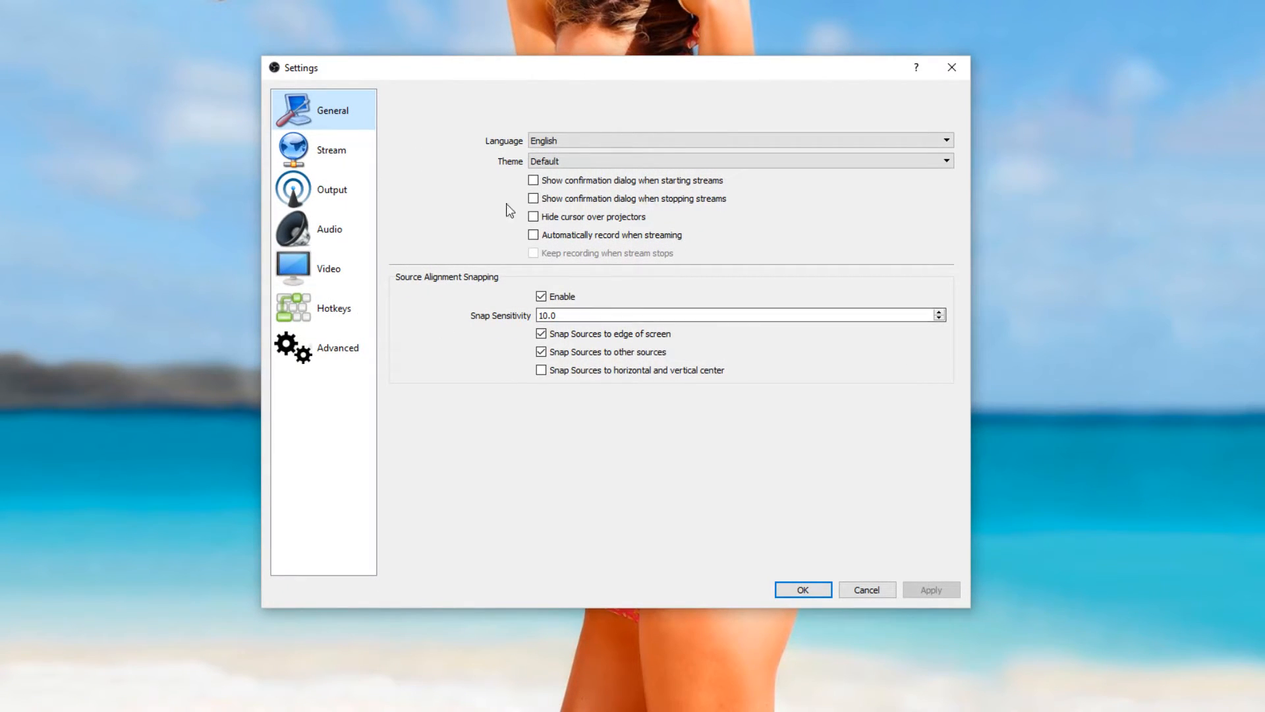
pyautogui.moveTo(364, 170)
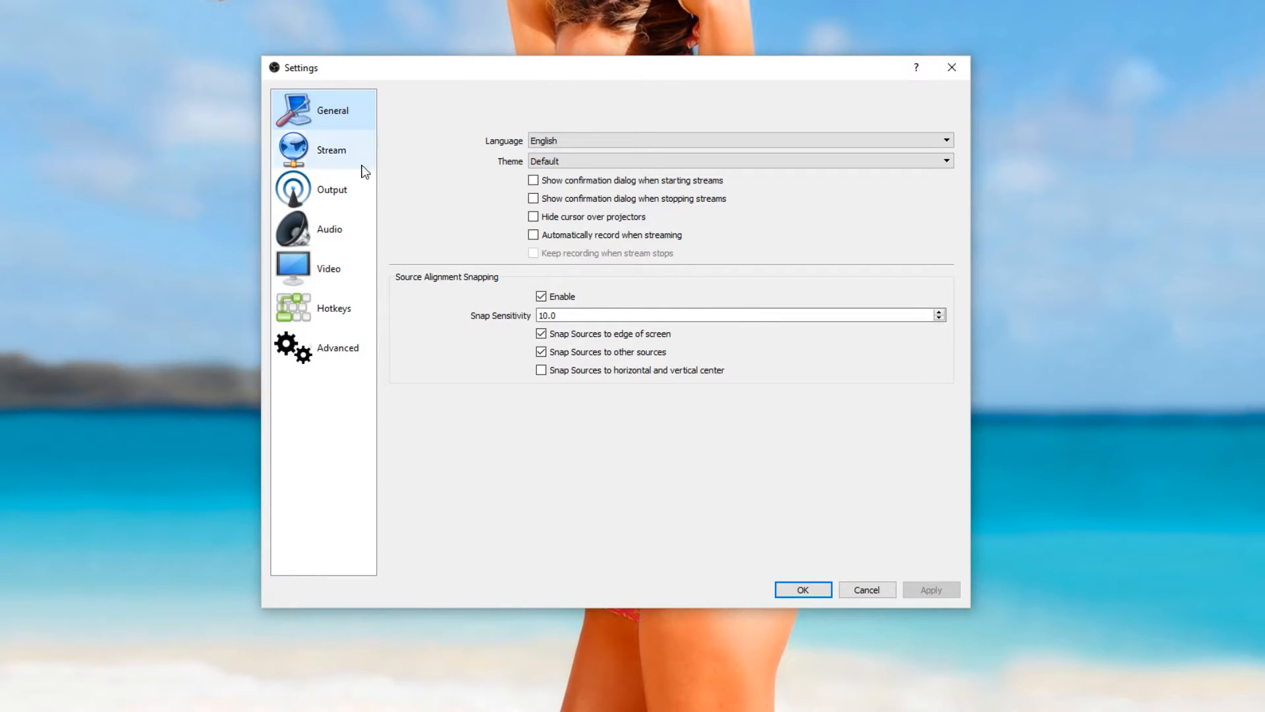
pyautogui.moveTo(471, 337)
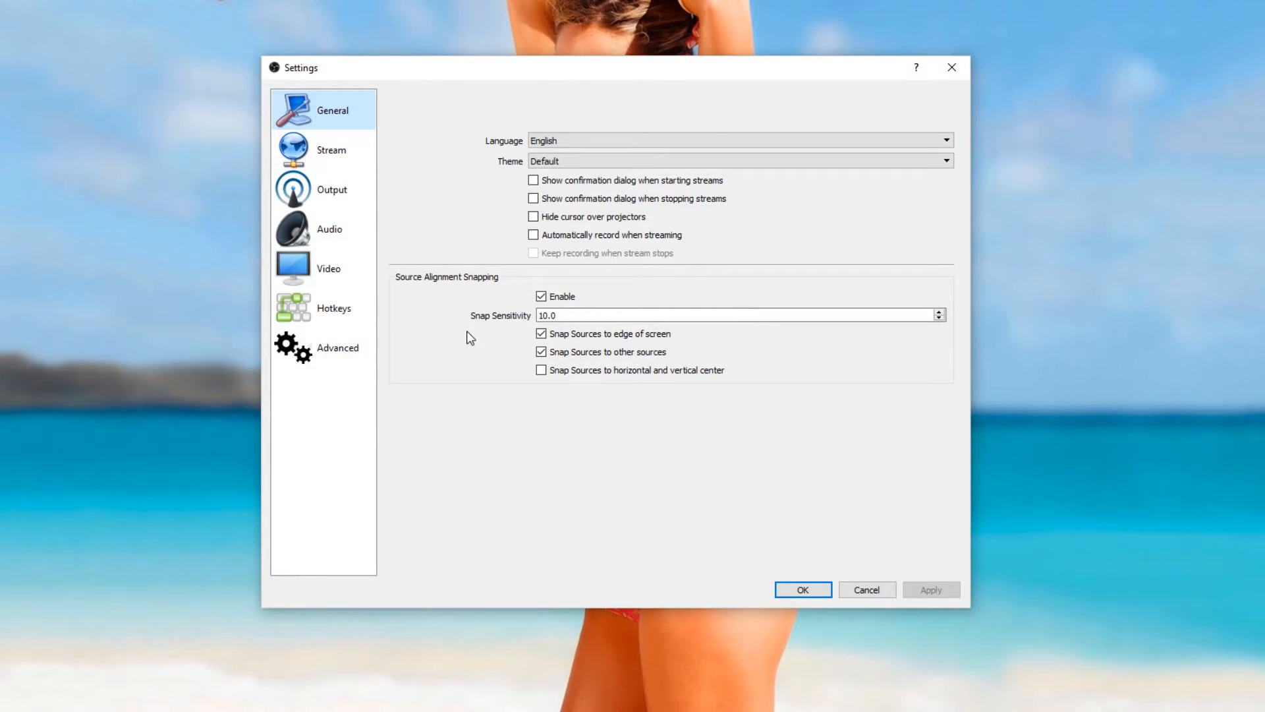
pyautogui.moveTo(866, 170)
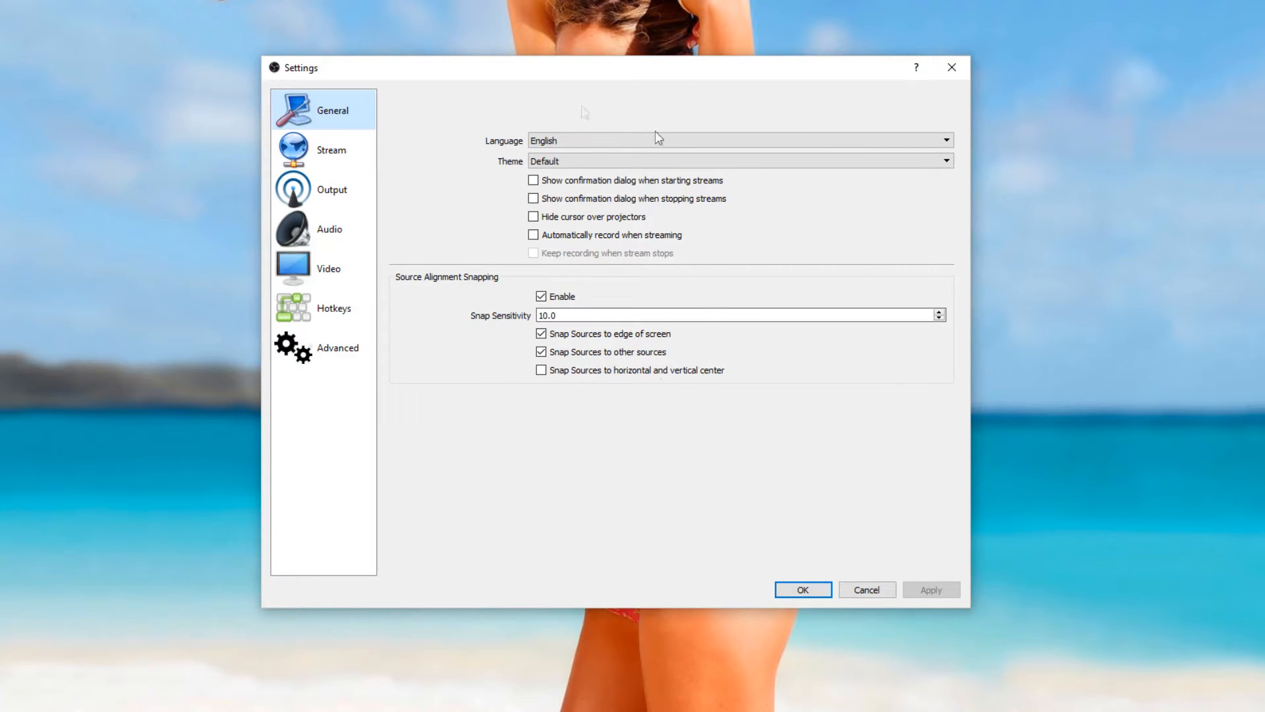
pyautogui.moveTo(385, 162)
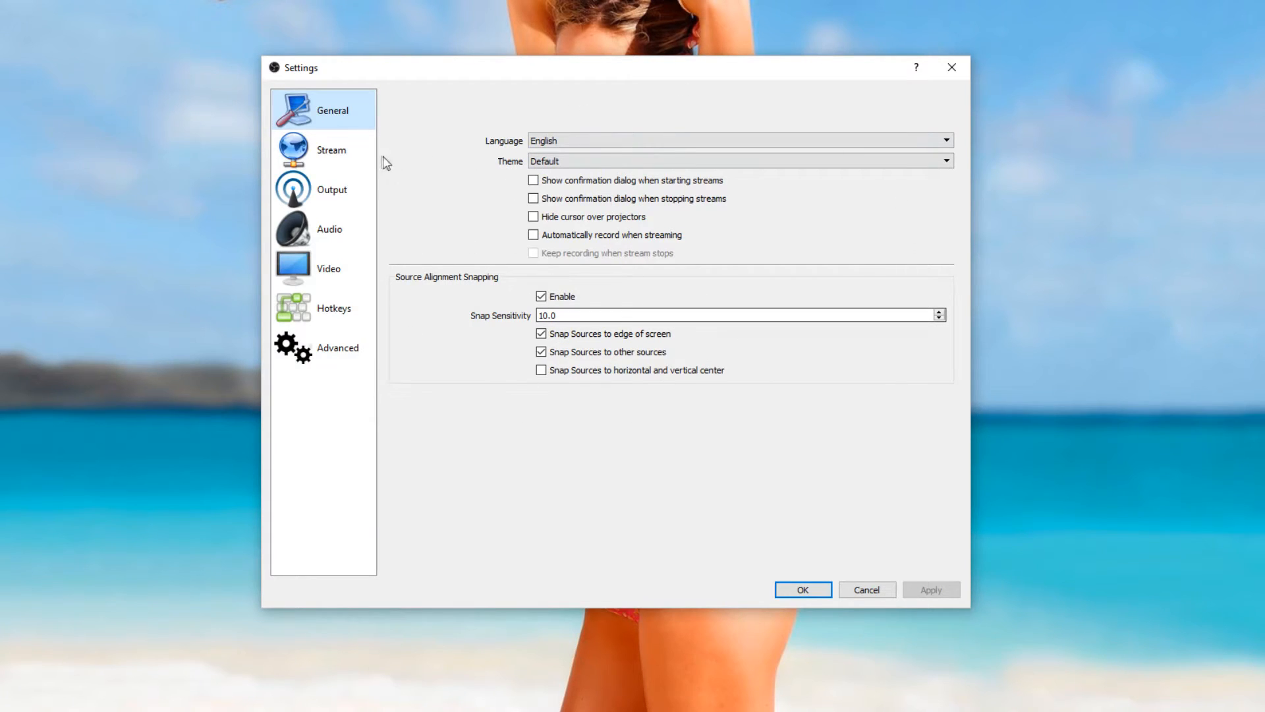
# - Show the Stream settings: Twitch service with an Amsterdam server and stream key
pyautogui.click(331, 149)
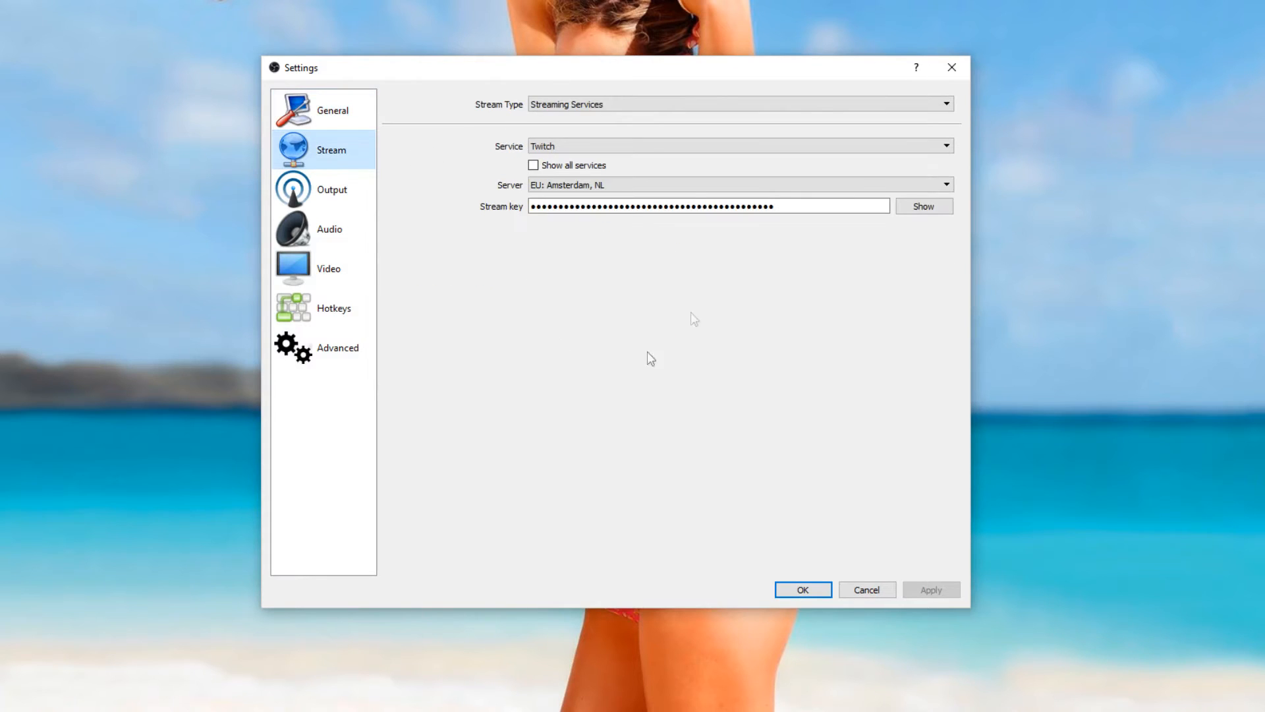
# - Show the Output streaming settings: x264, CBR 2100 bitrate, 1152x648 rescale, superfast preset
pyautogui.click(332, 188)
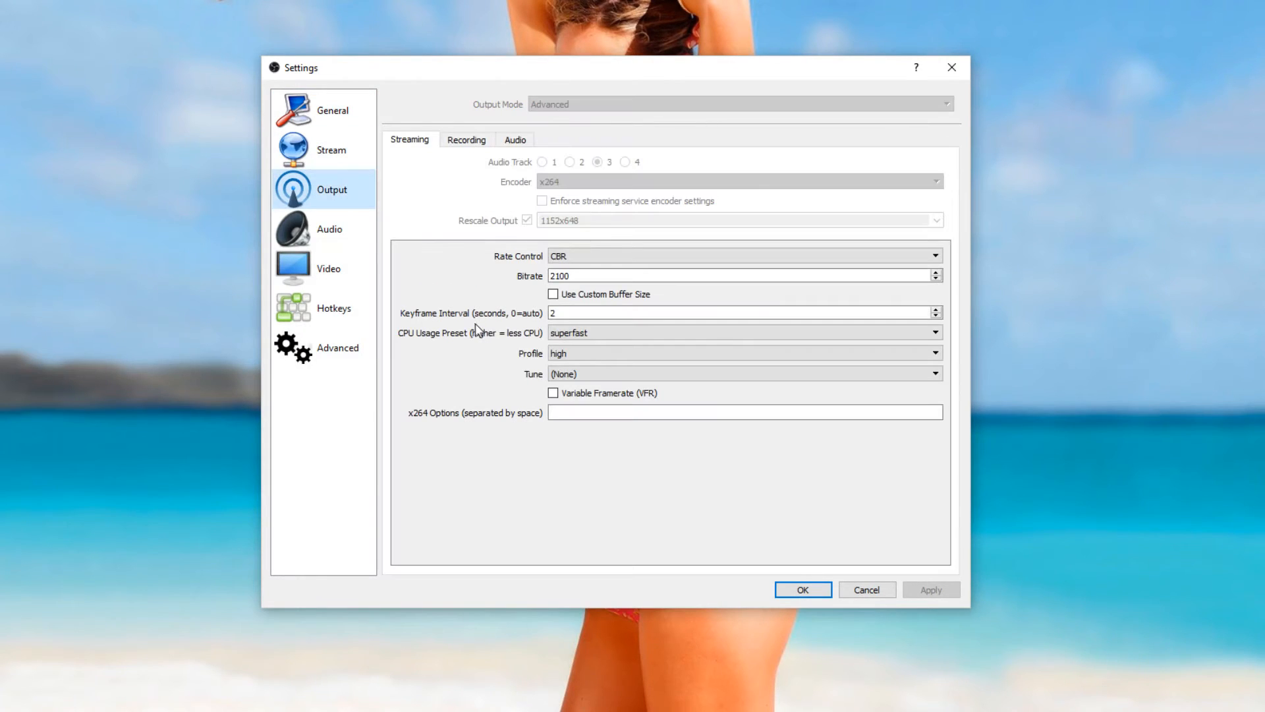
pyautogui.moveTo(456, 204)
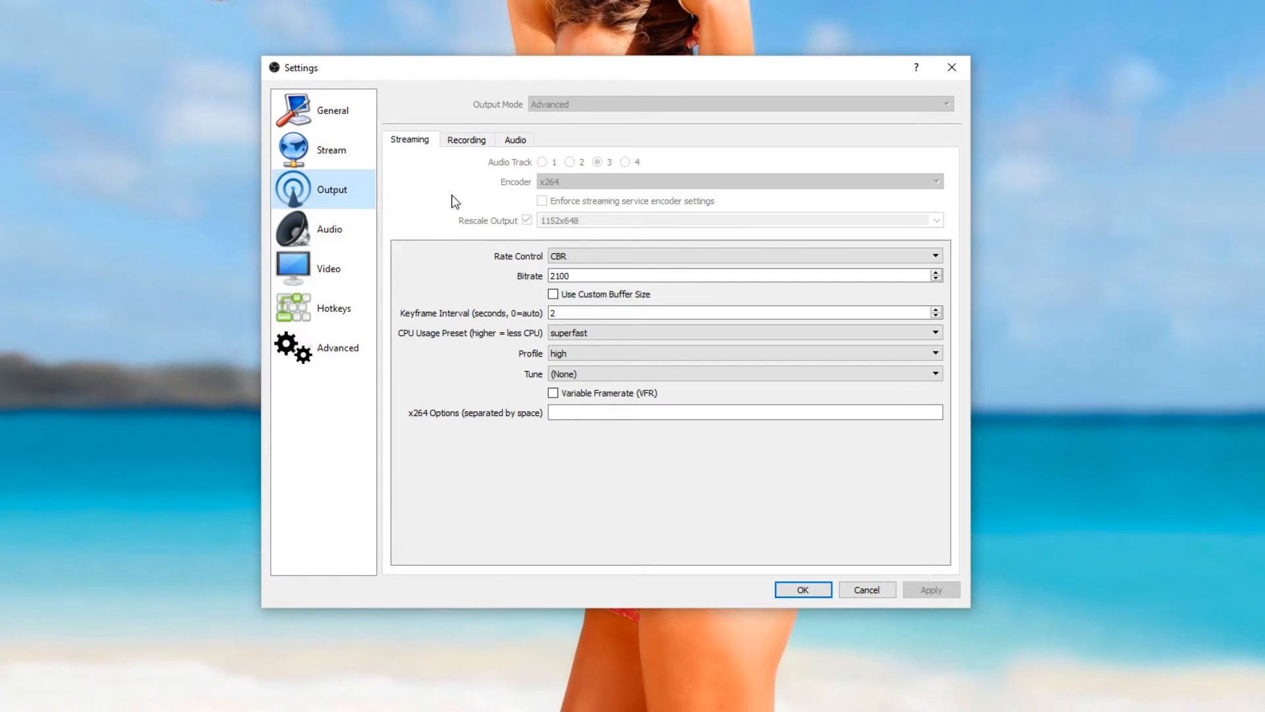
pyautogui.moveTo(460, 178)
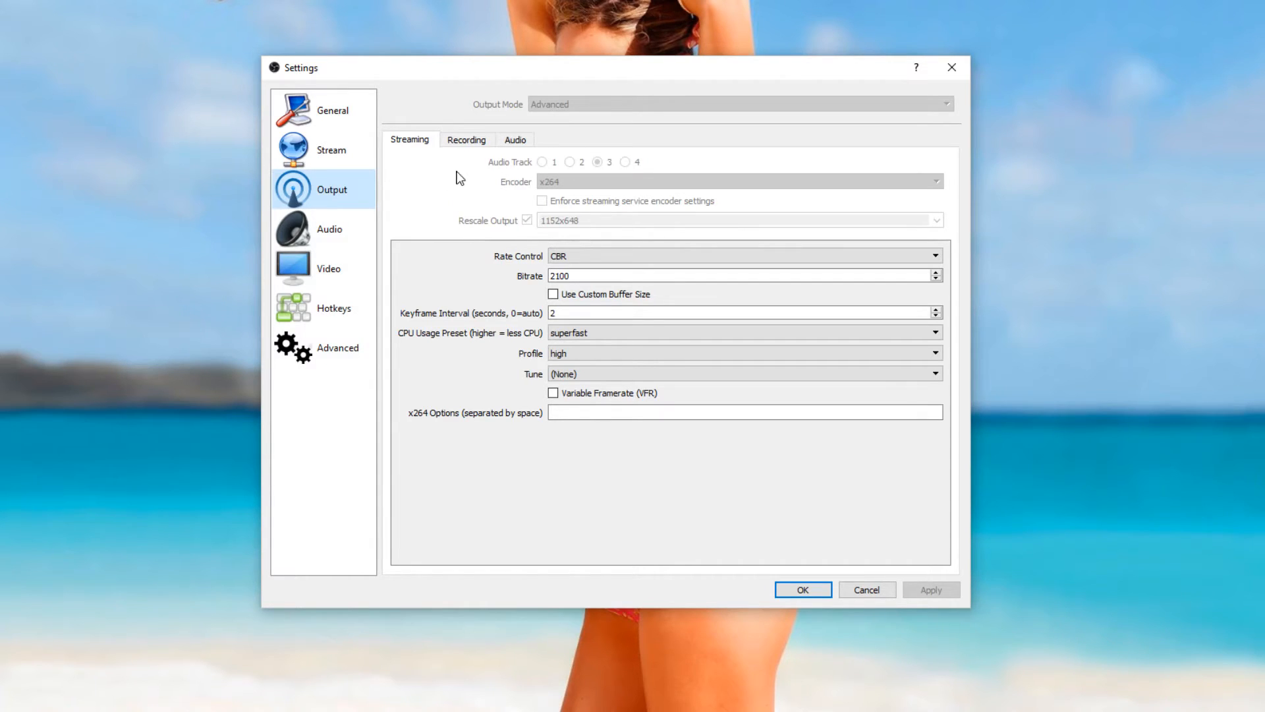
pyautogui.moveTo(532, 232)
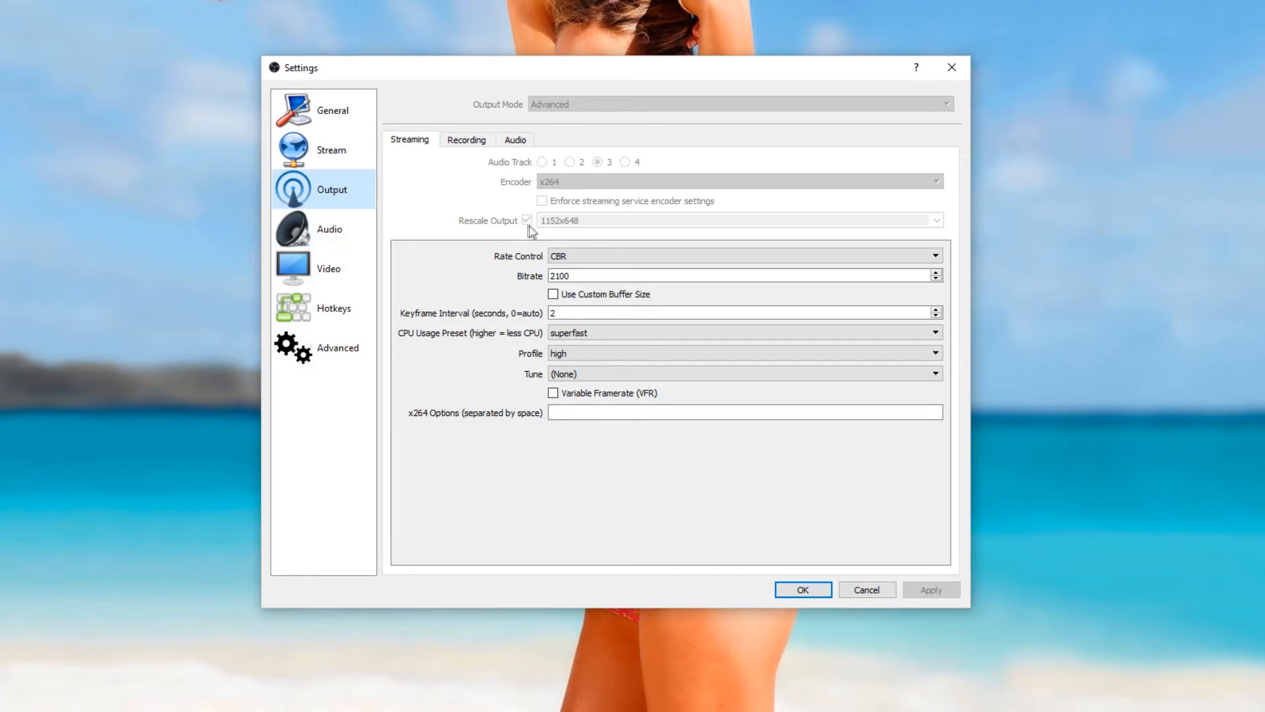
pyautogui.moveTo(572, 235)
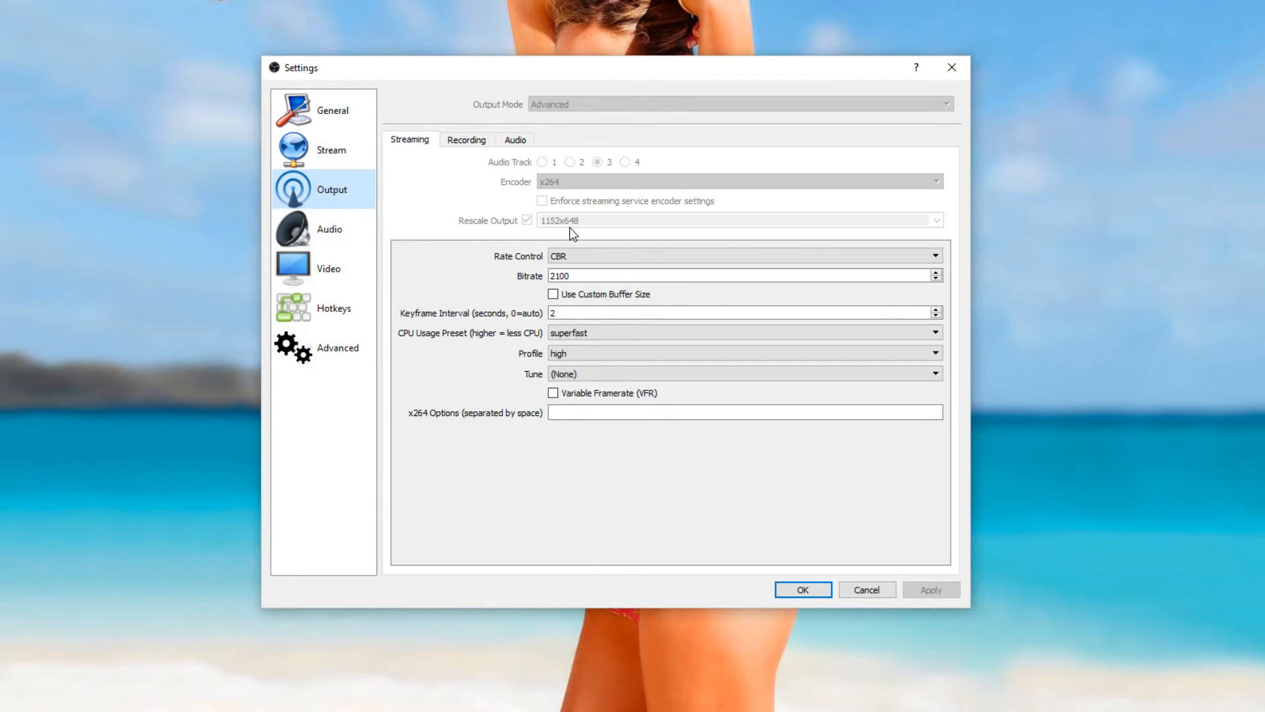
pyautogui.click(726, 276)
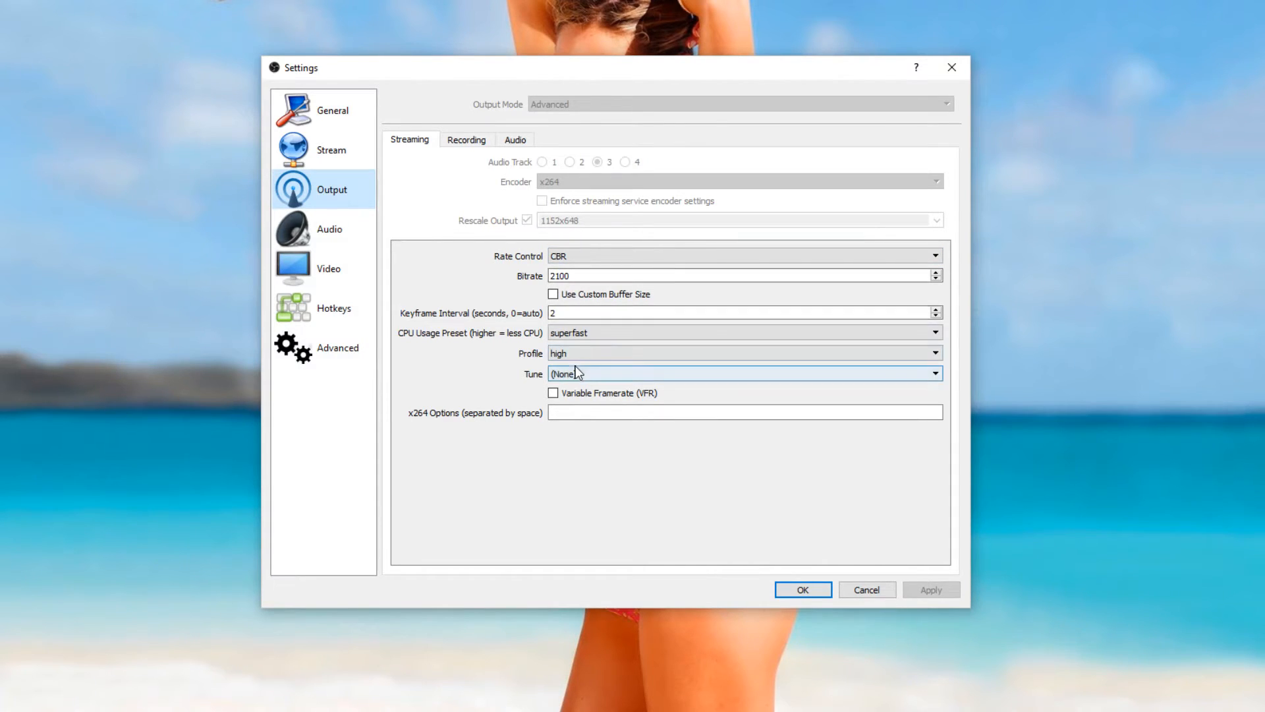
pyautogui.moveTo(571, 355)
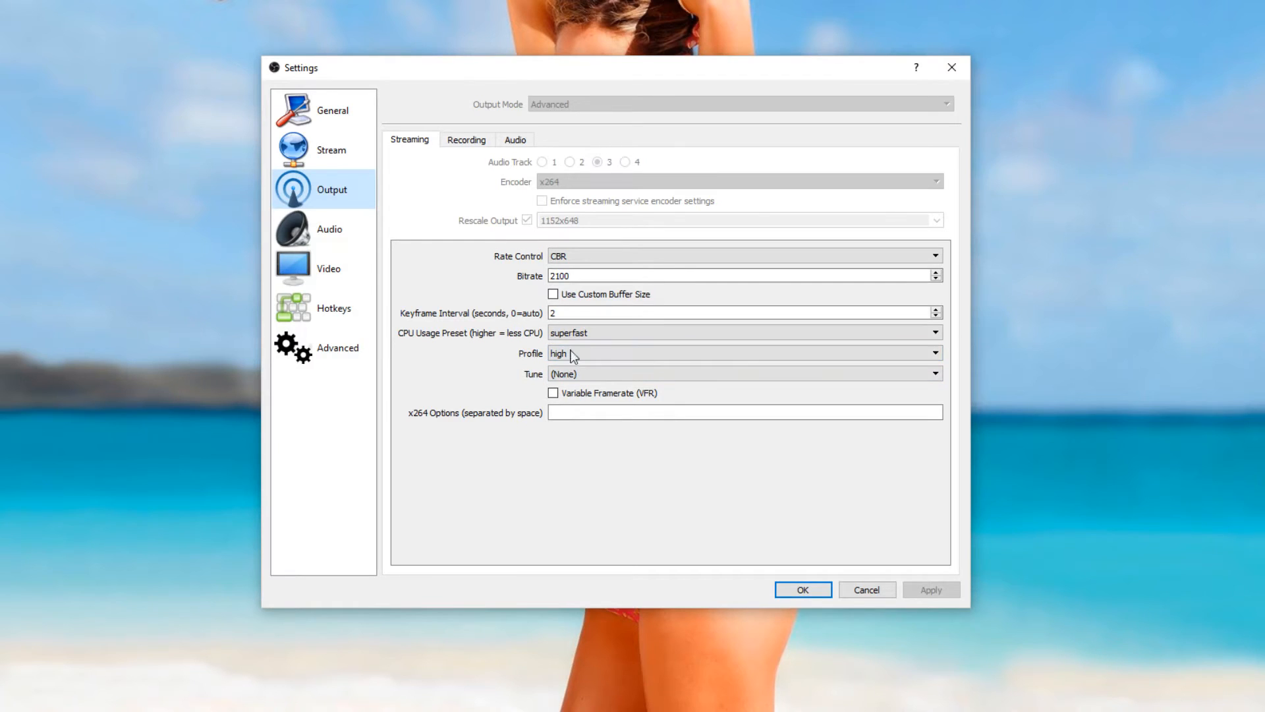
pyautogui.moveTo(538, 233)
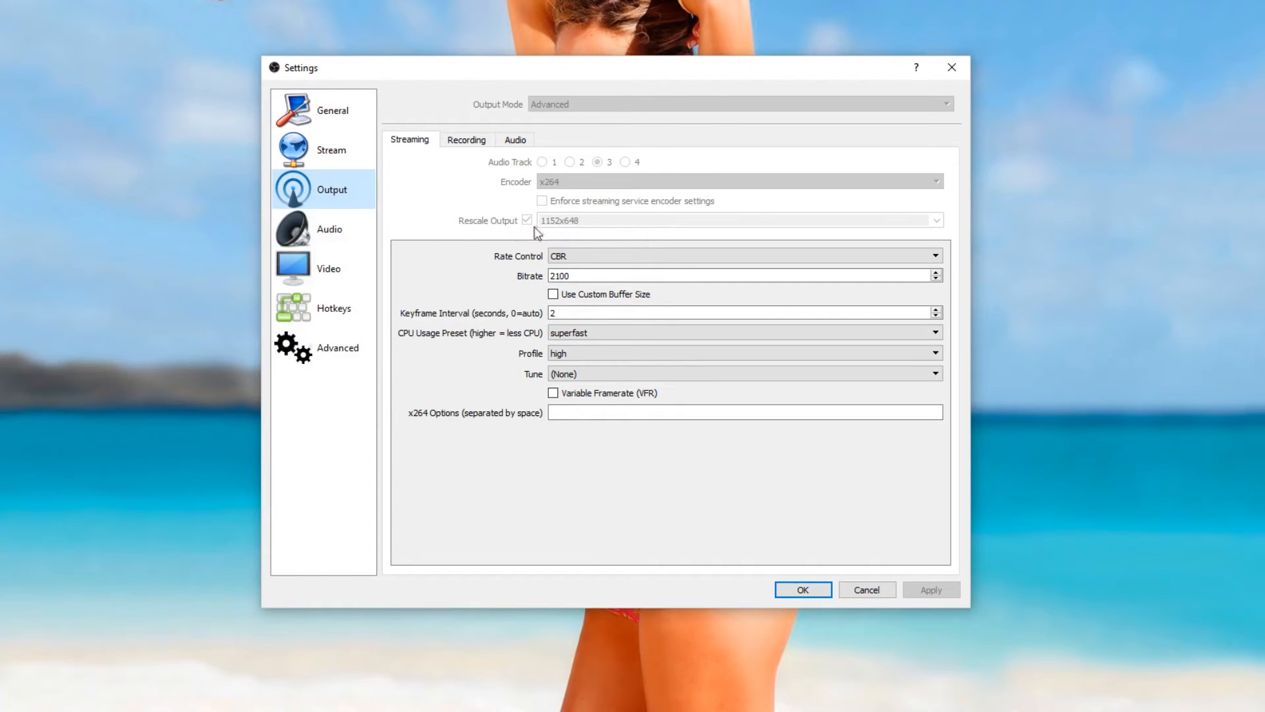
pyautogui.moveTo(585, 228)
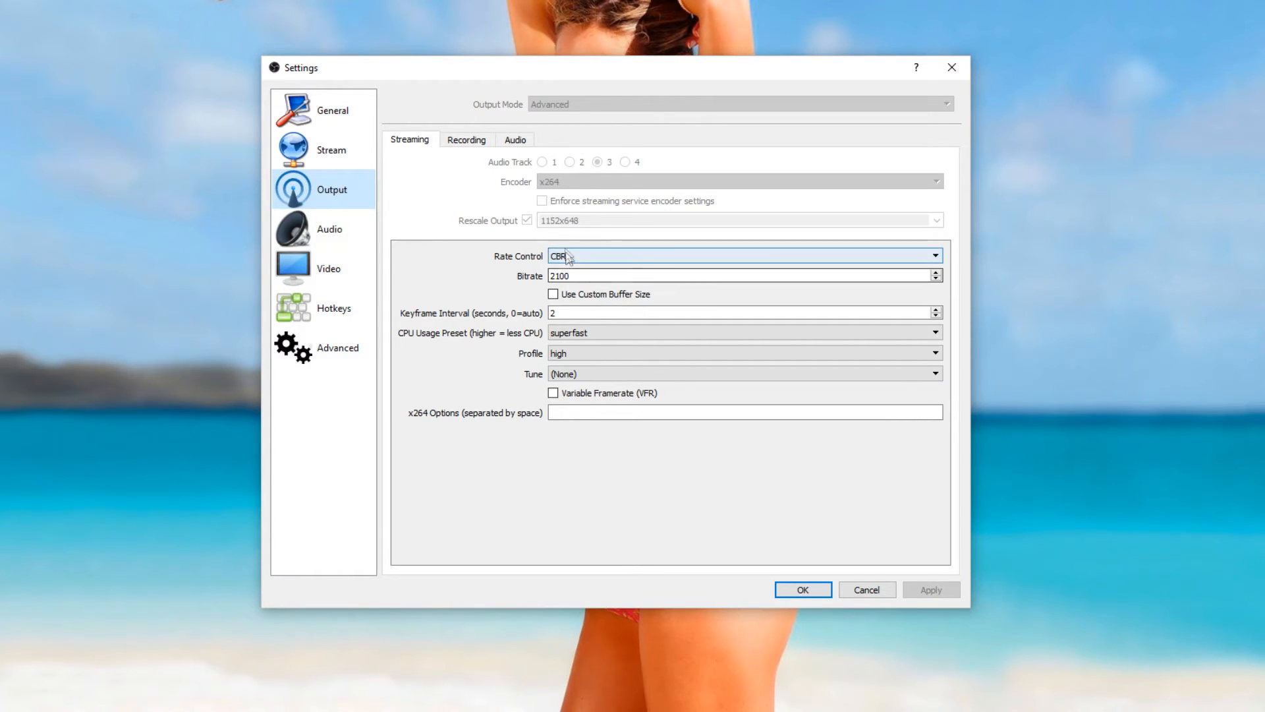
pyautogui.moveTo(571, 227)
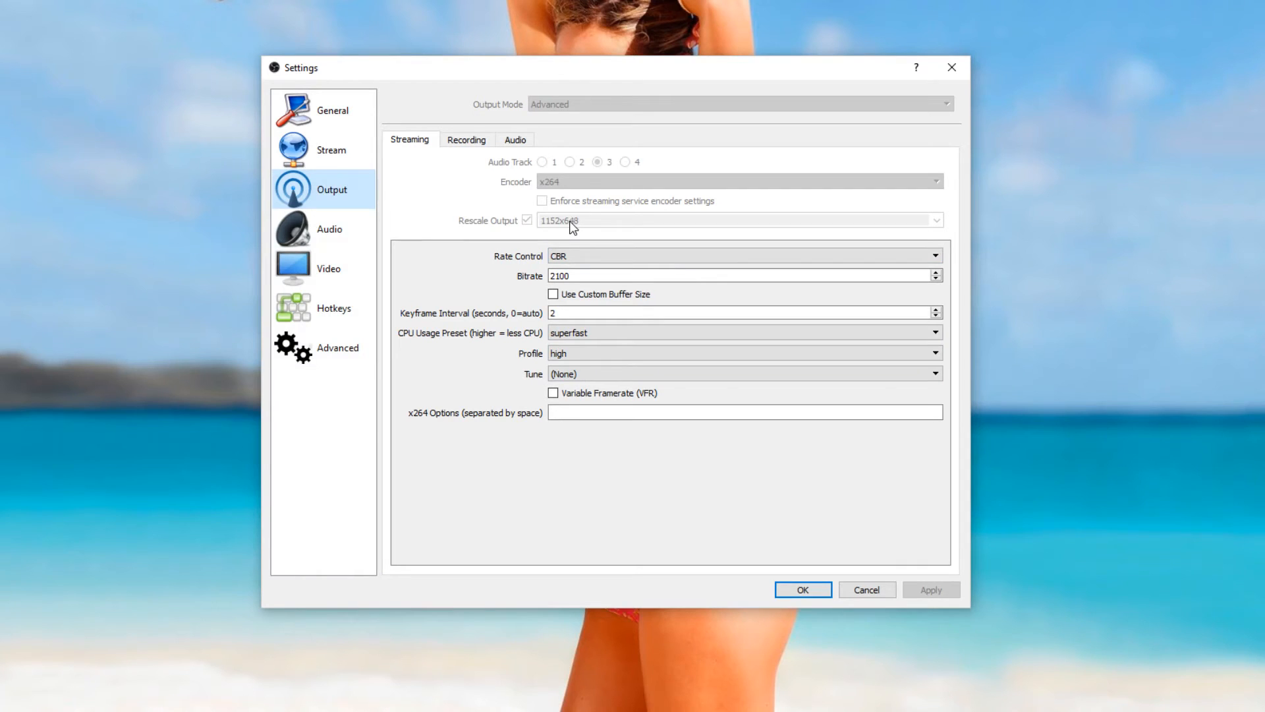
pyautogui.moveTo(569, 226)
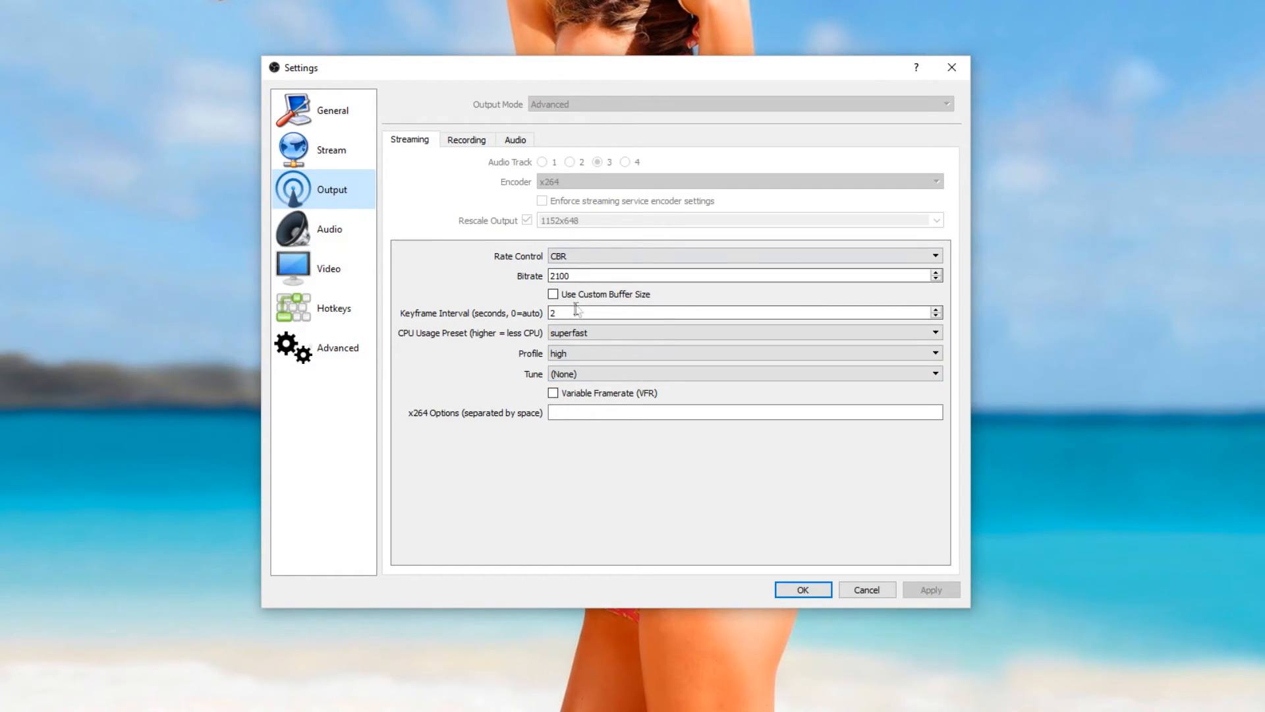
pyautogui.moveTo(573, 326)
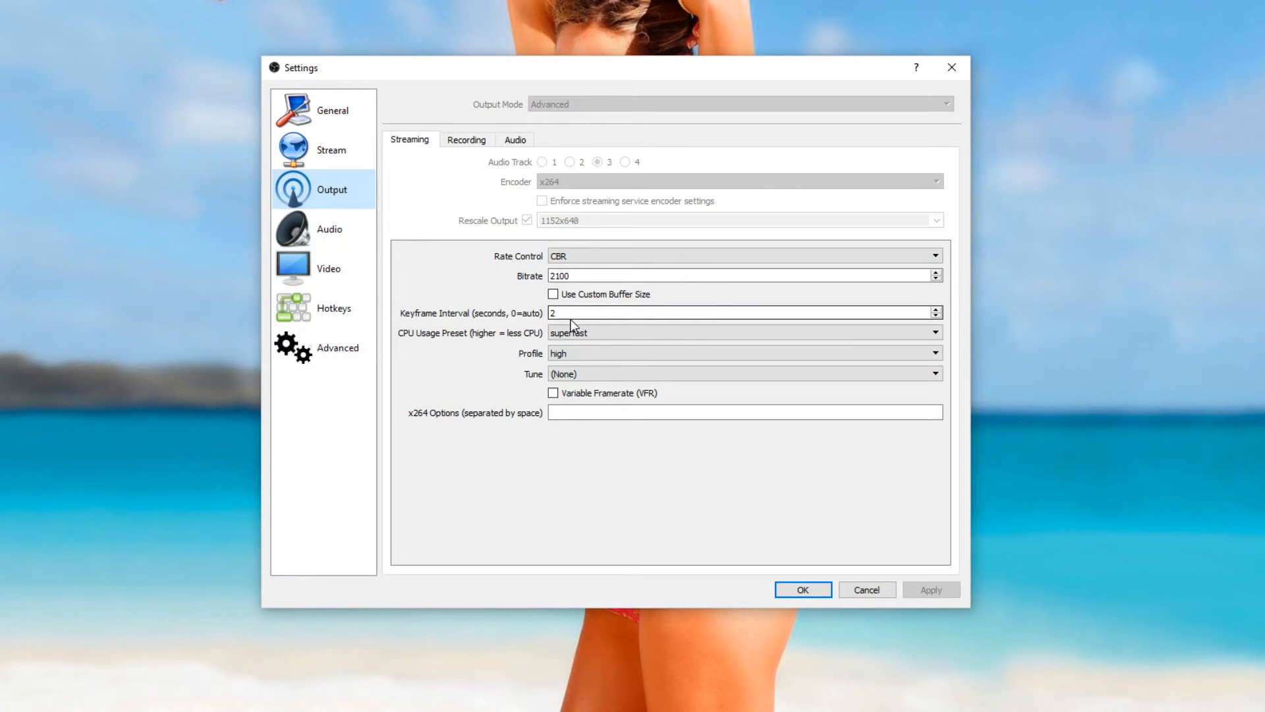
pyautogui.moveTo(570, 314)
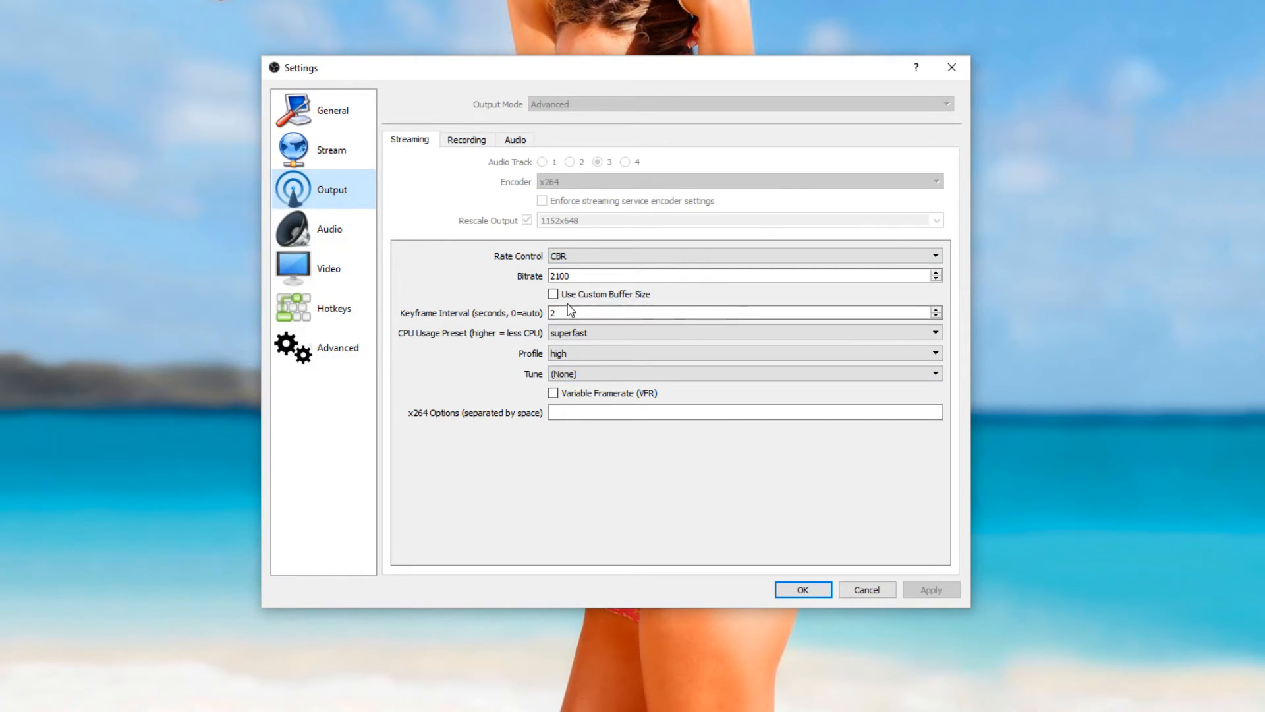
pyautogui.moveTo(578, 304)
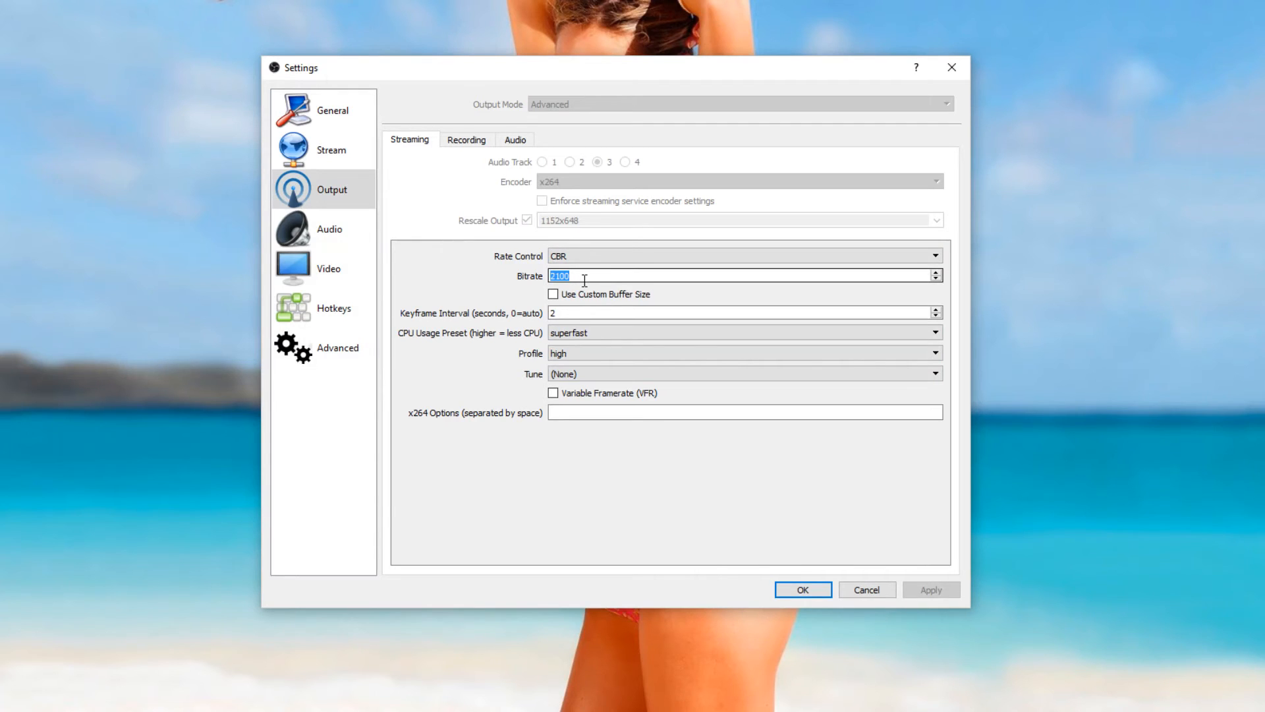
pyautogui.moveTo(576, 277)
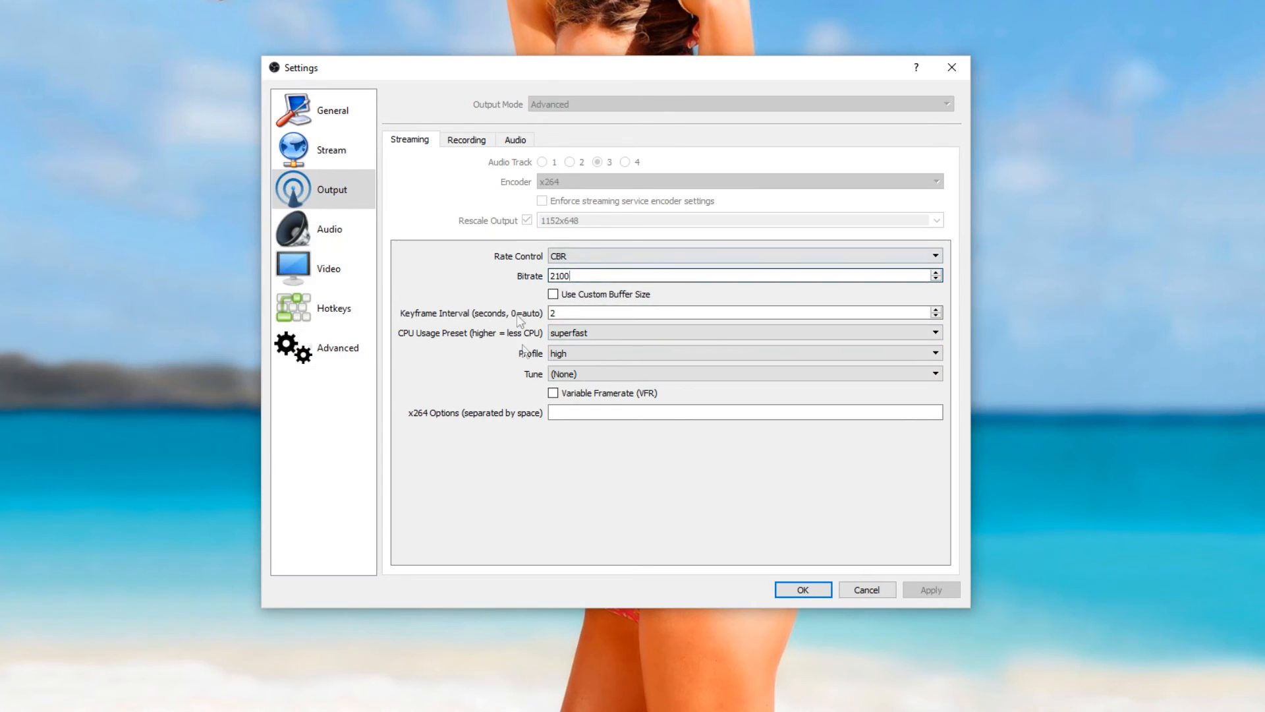
pyautogui.click(328, 228)
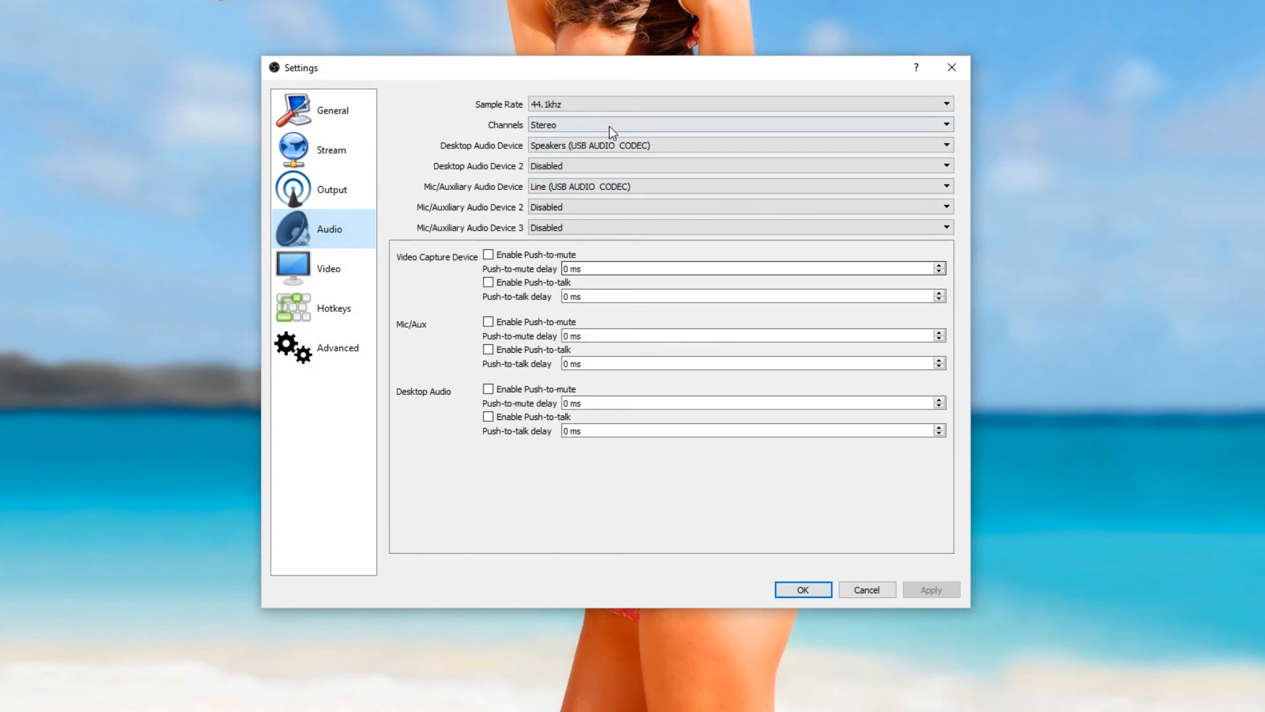
pyautogui.moveTo(556, 153)
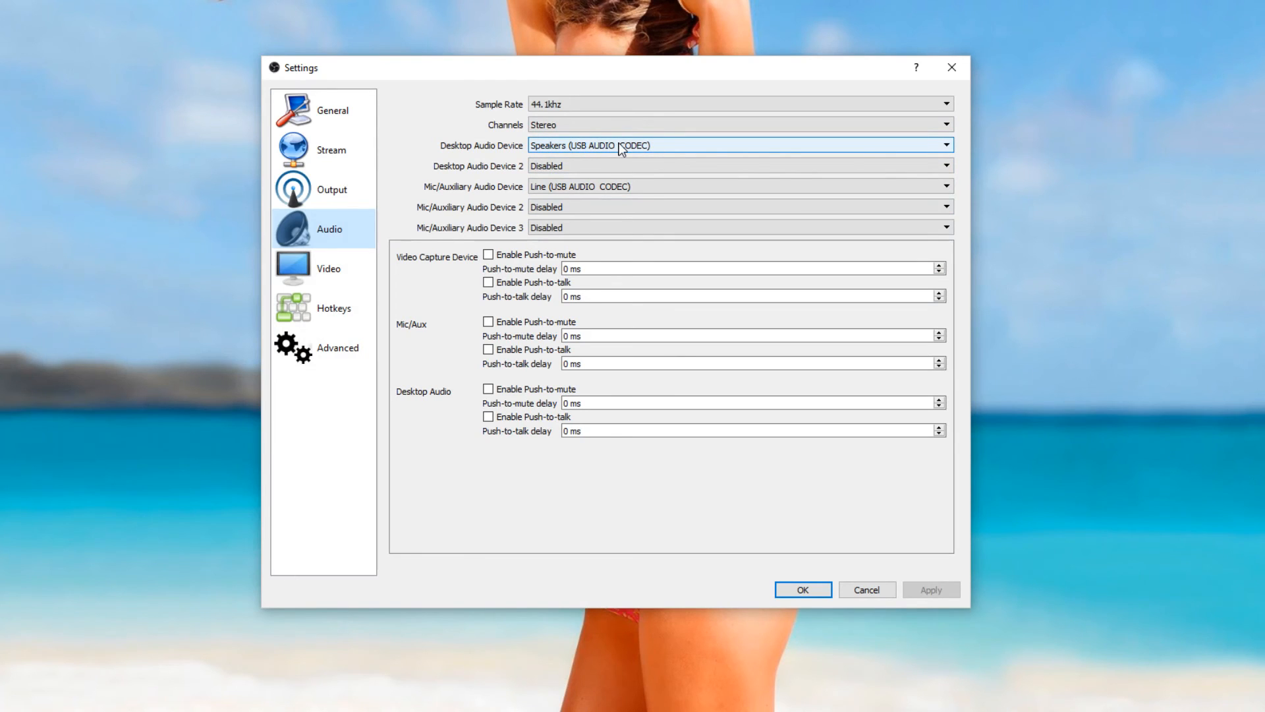
pyautogui.moveTo(615, 150)
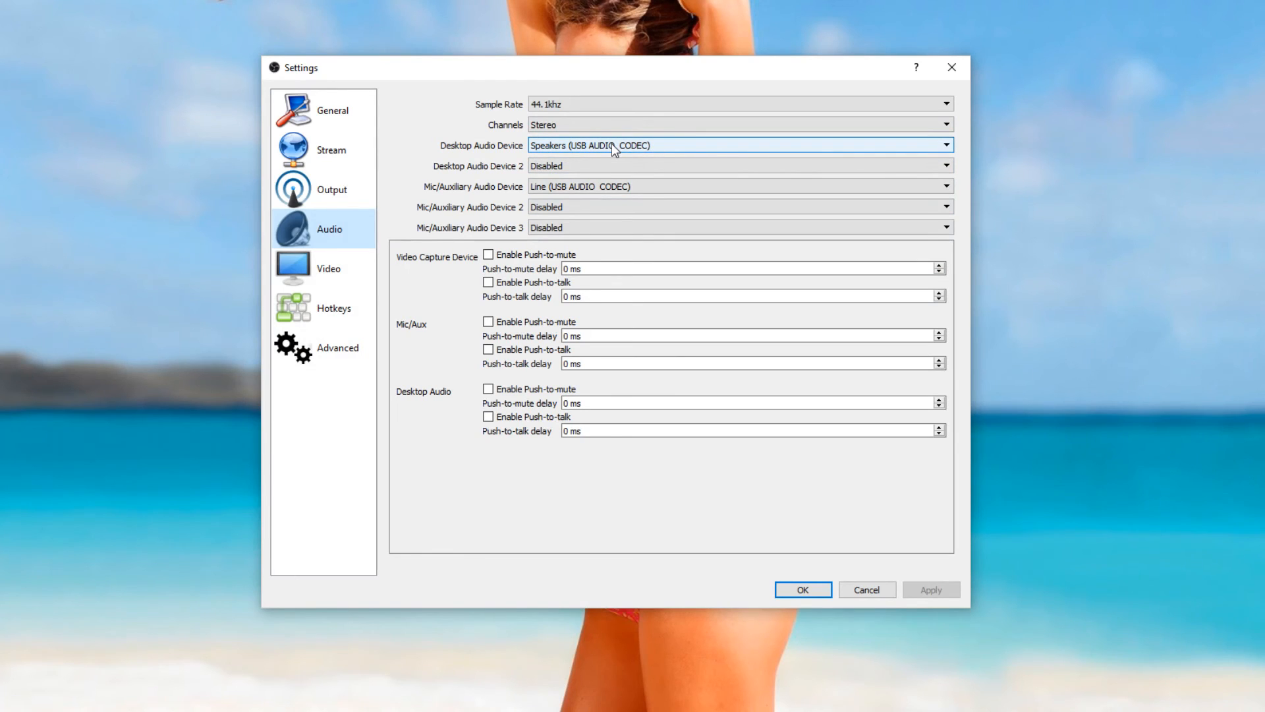
pyautogui.moveTo(607, 163)
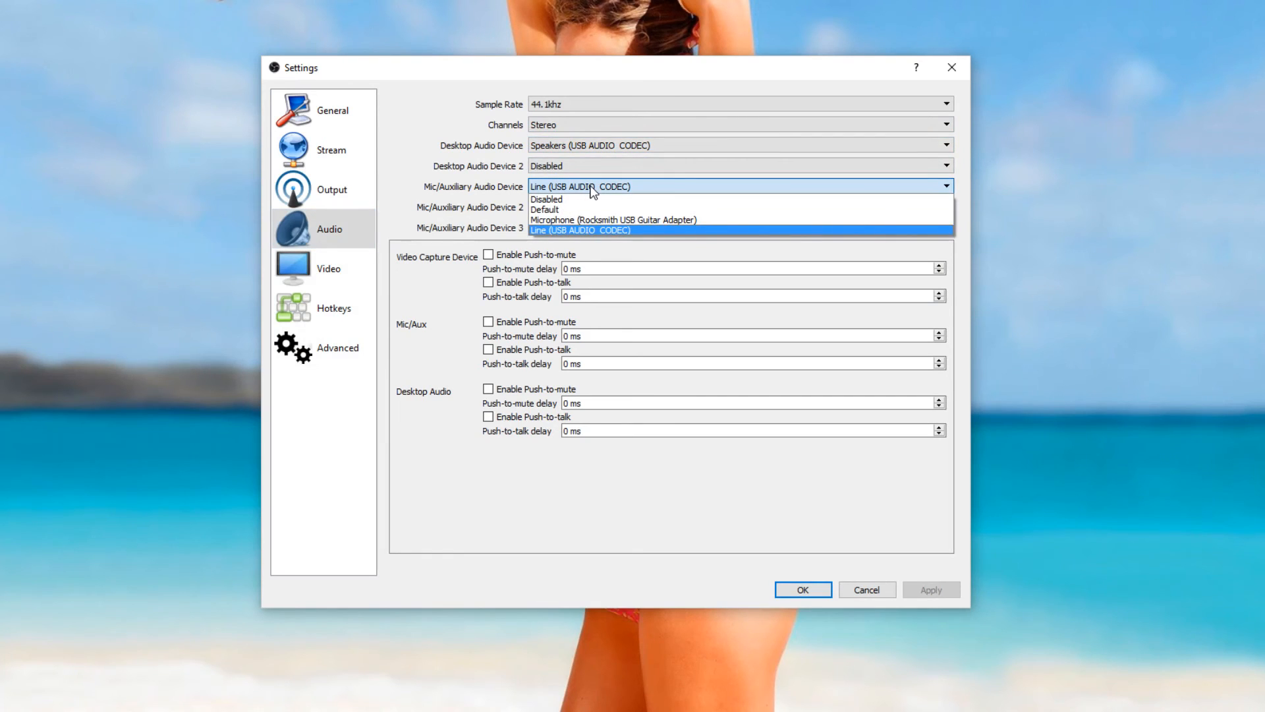
pyautogui.click(580, 229)
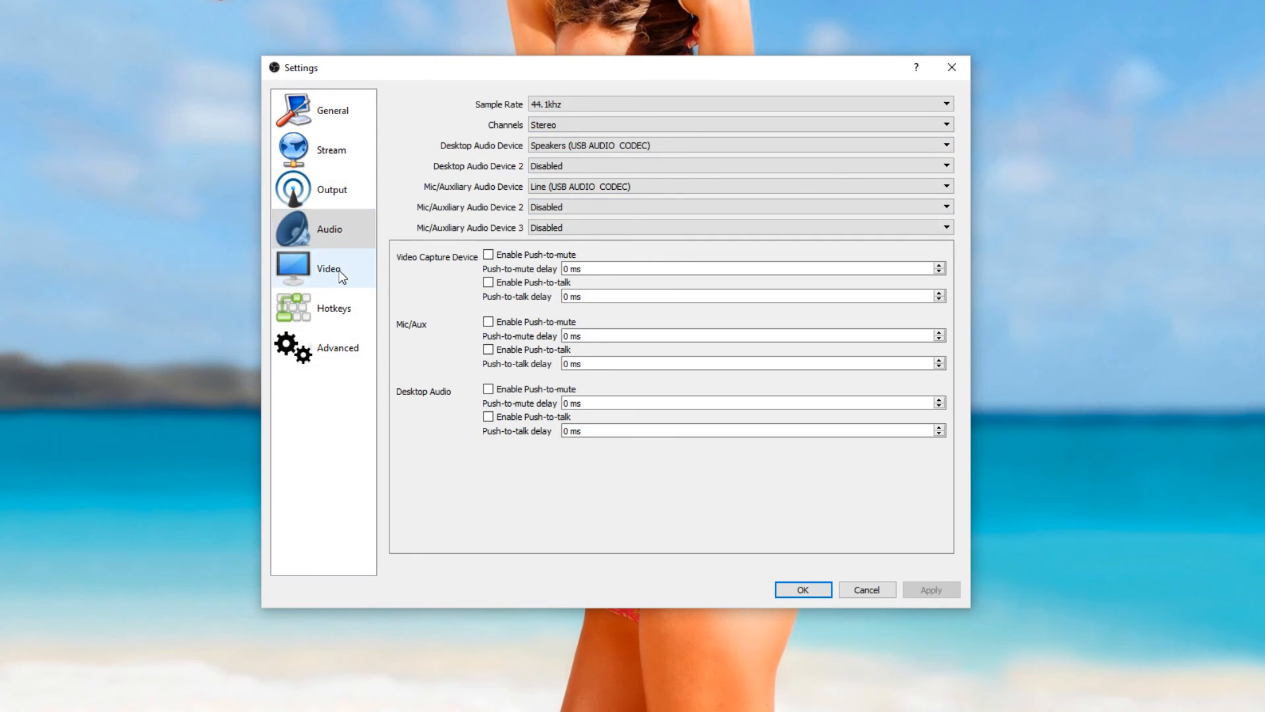
# - Review the Video, Hotkeys and Advanced settings, then return to General
pyautogui.click(328, 268)
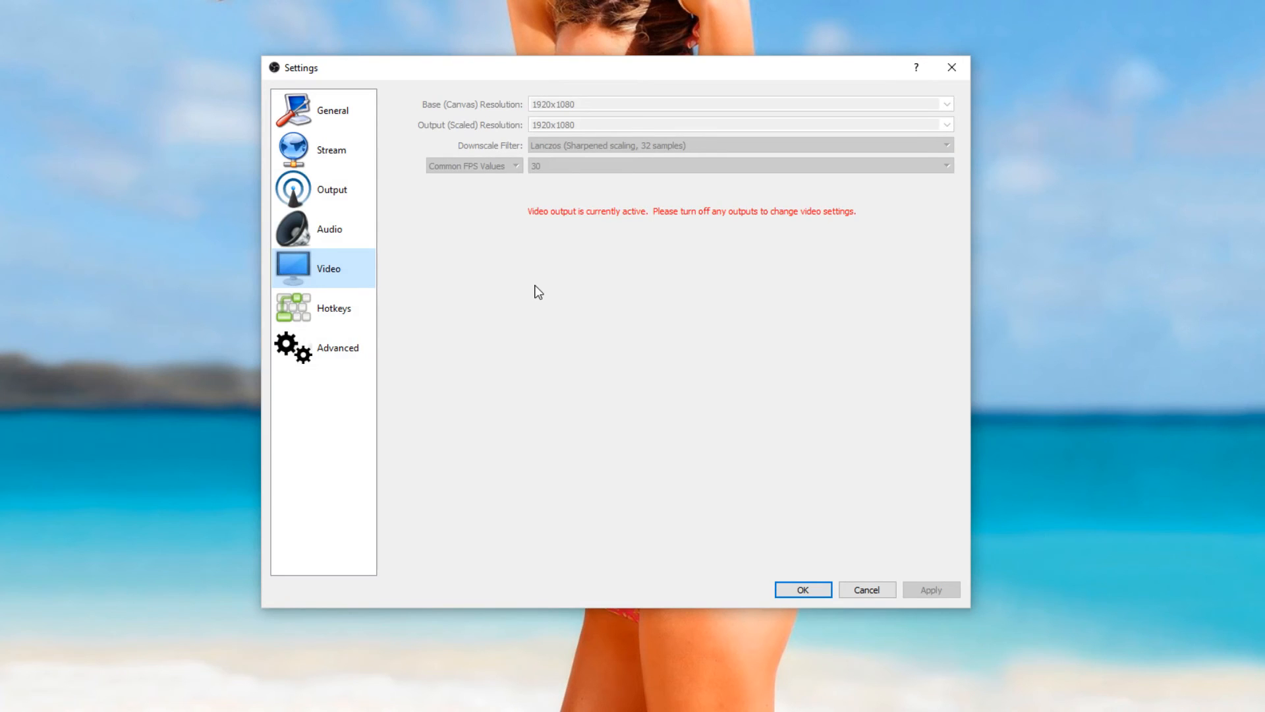
pyautogui.moveTo(351, 330)
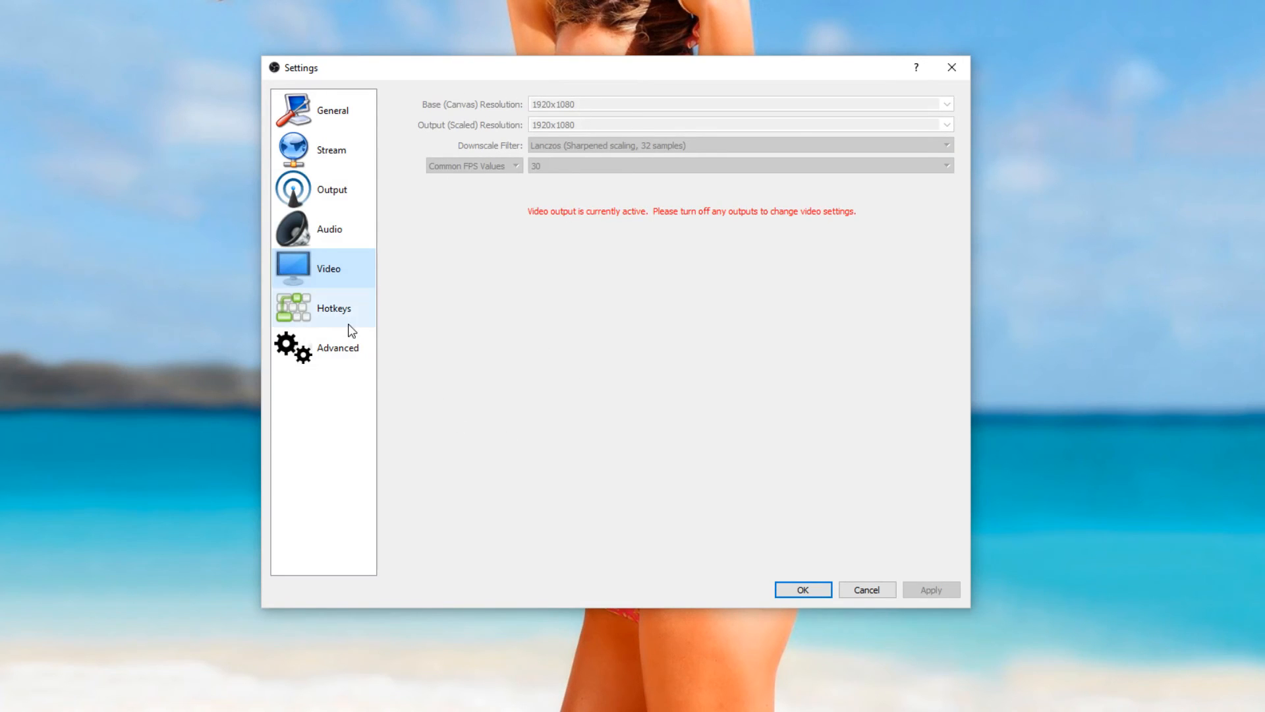
pyautogui.moveTo(317, 289)
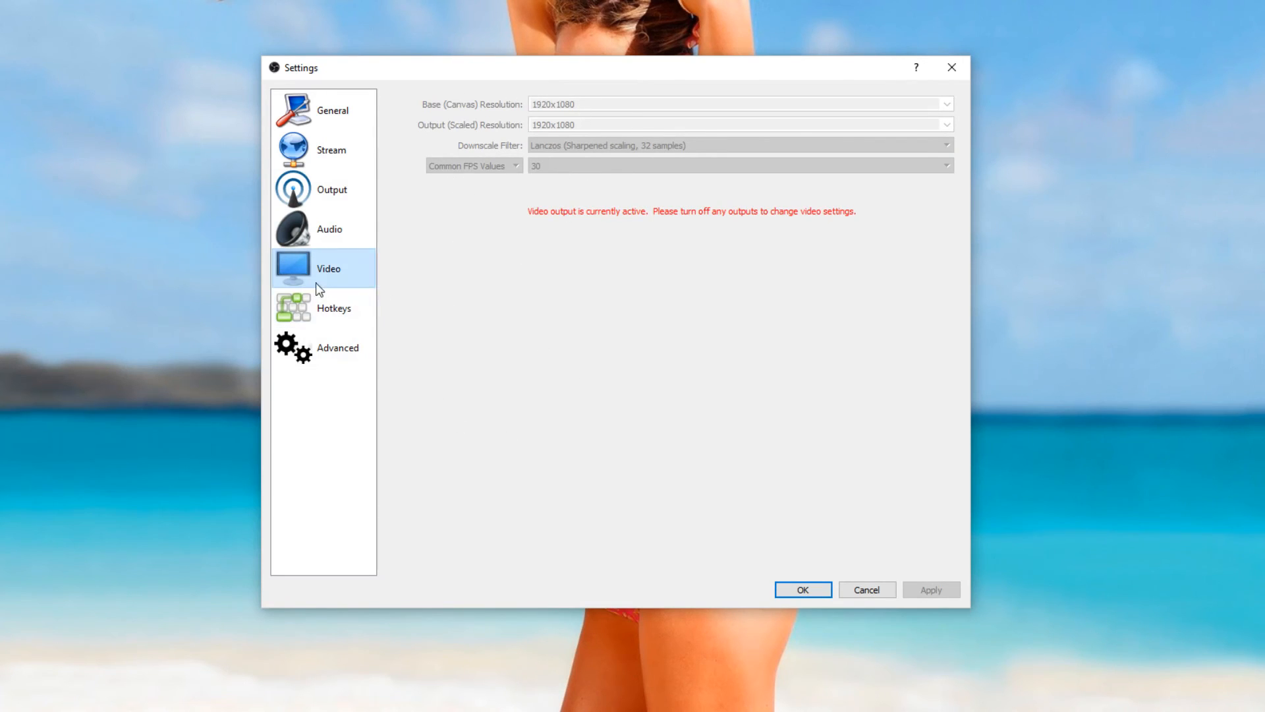
pyautogui.click(332, 307)
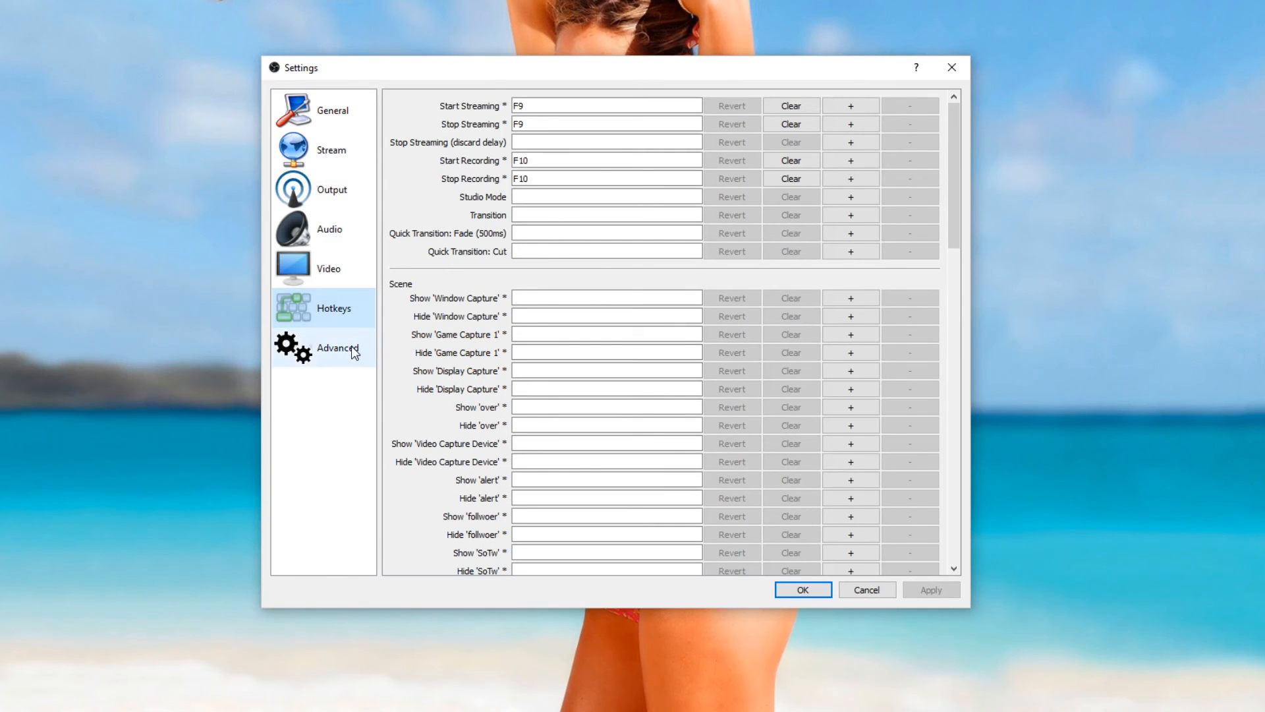
pyautogui.click(338, 346)
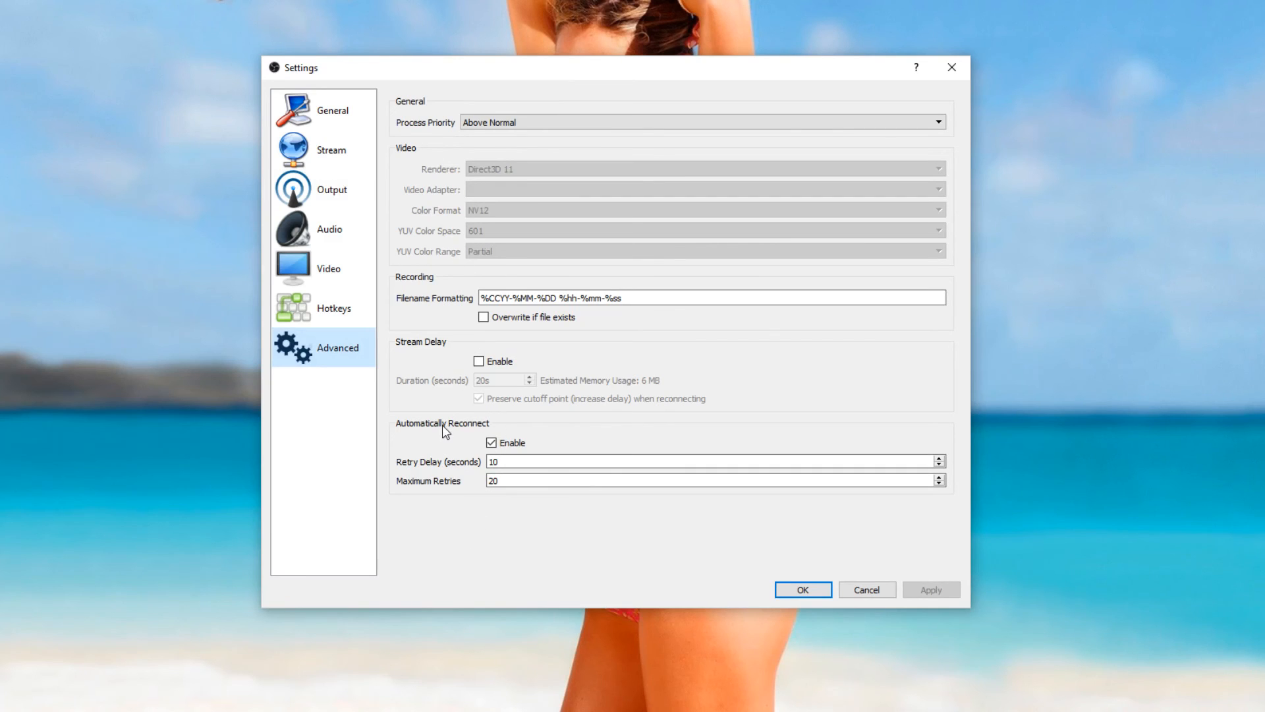
pyautogui.moveTo(489, 368)
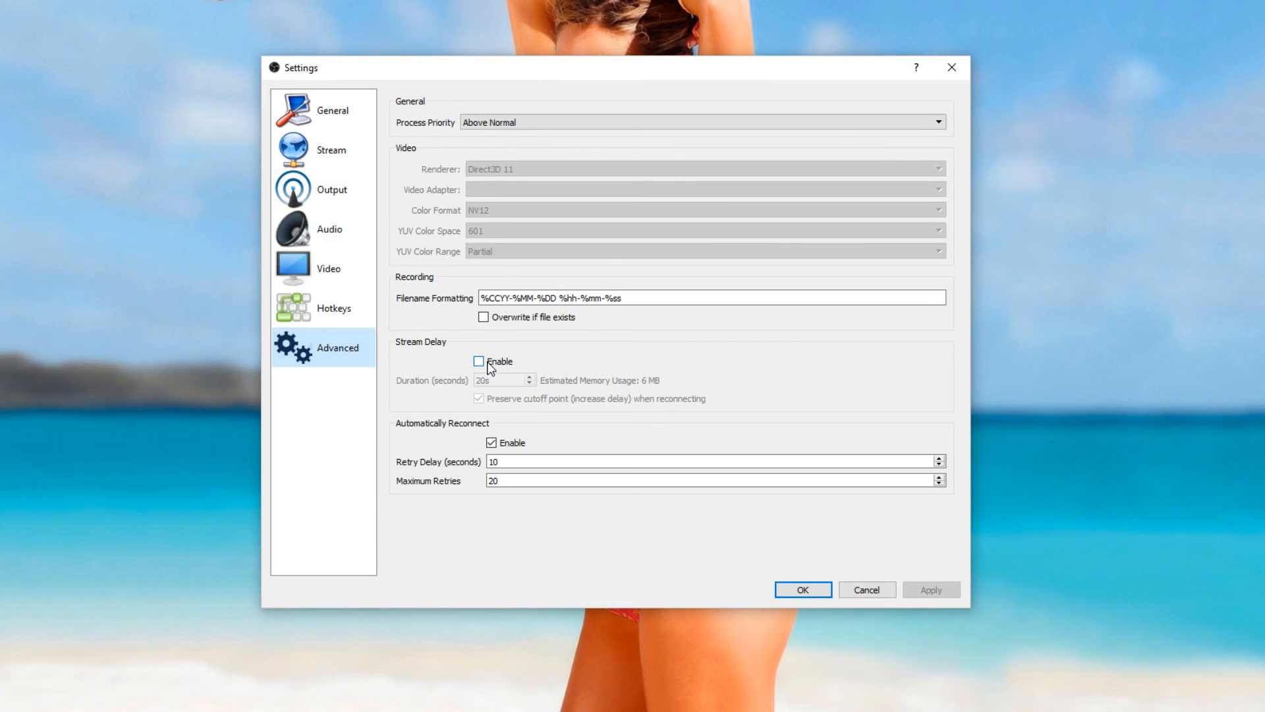
pyautogui.moveTo(462, 393)
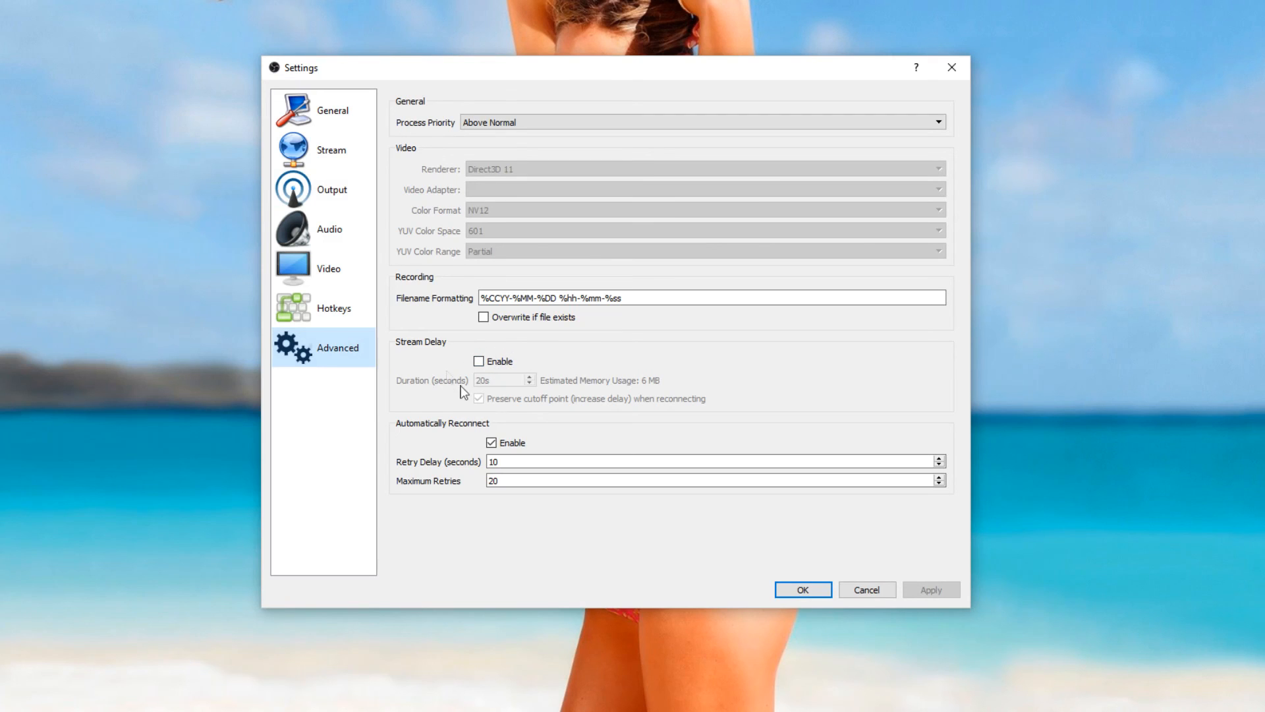
pyautogui.click(332, 109)
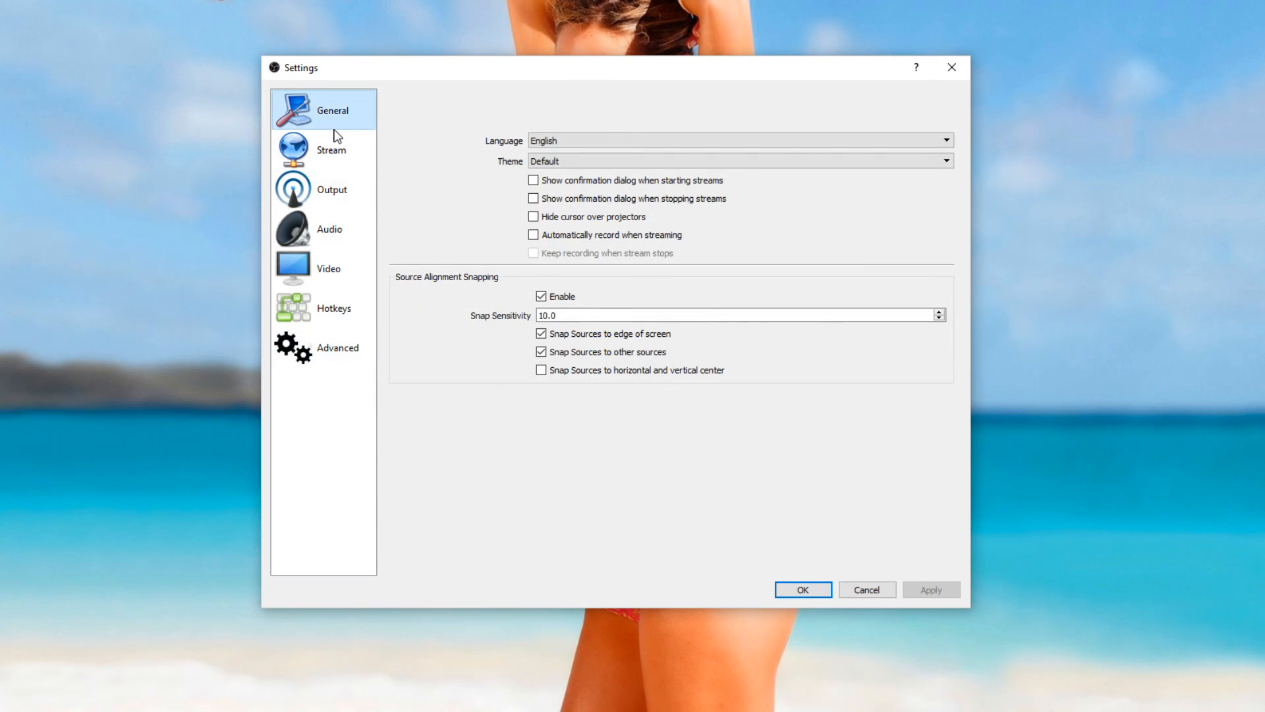
# - Show the Output streaming settings with the Rate Control choices listed, keeping CBR
pyautogui.click(332, 189)
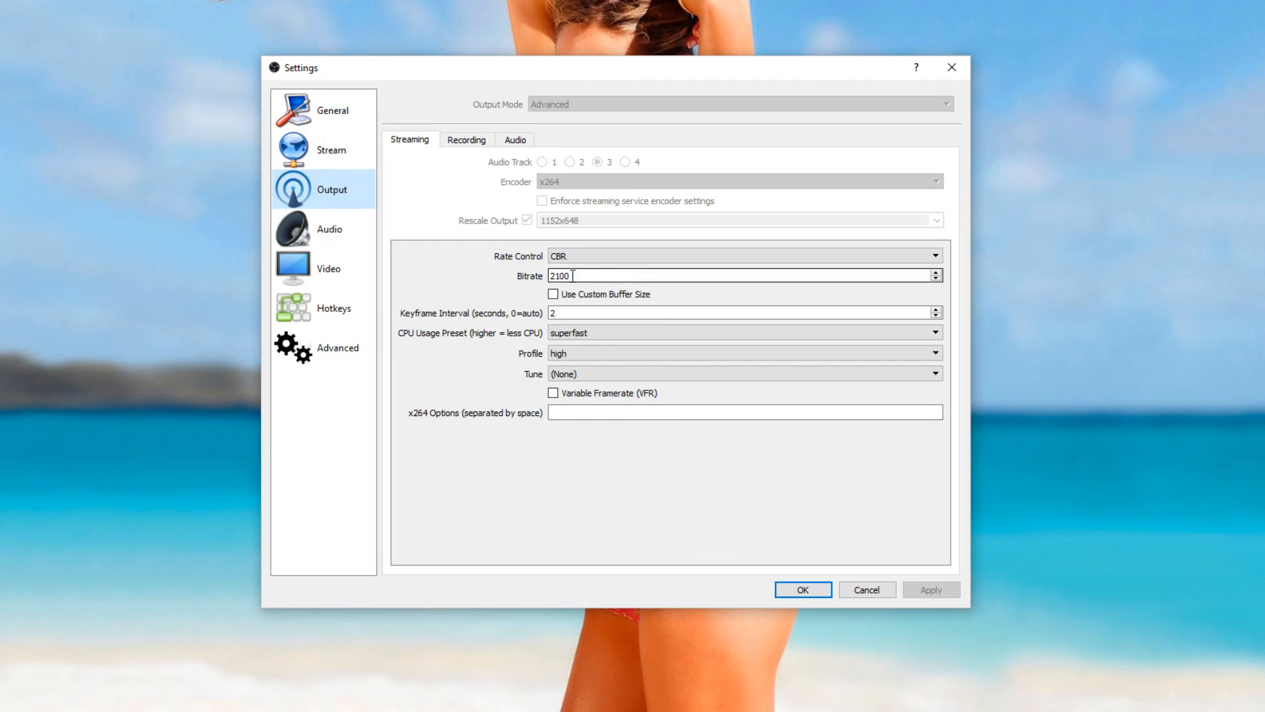
pyautogui.click(933, 255)
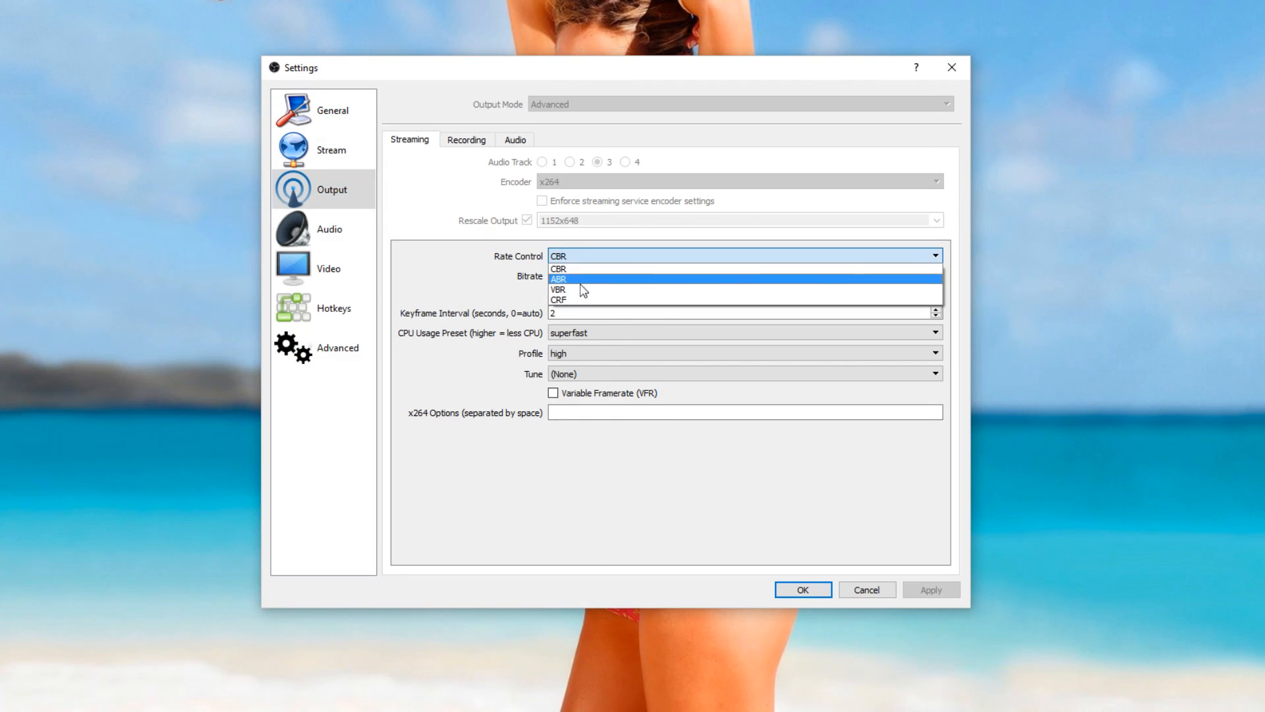
pyautogui.moveTo(576, 290)
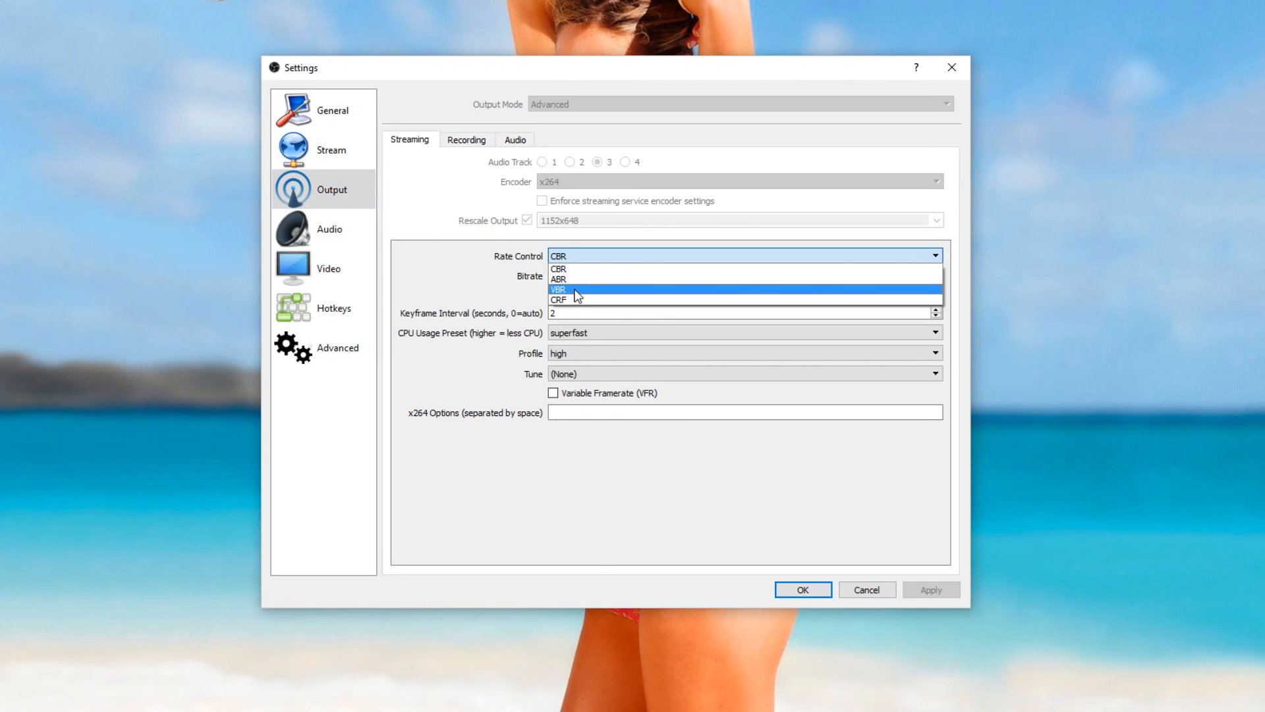
pyautogui.moveTo(572, 269)
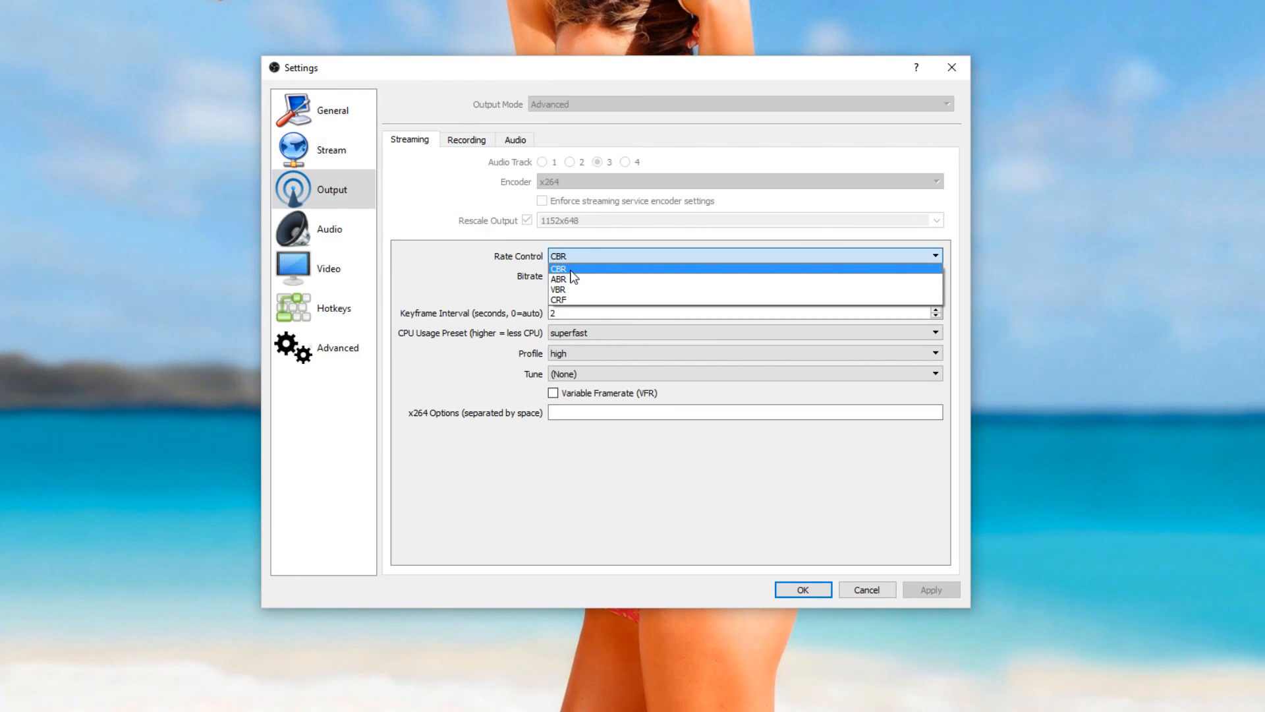
pyautogui.moveTo(566, 290)
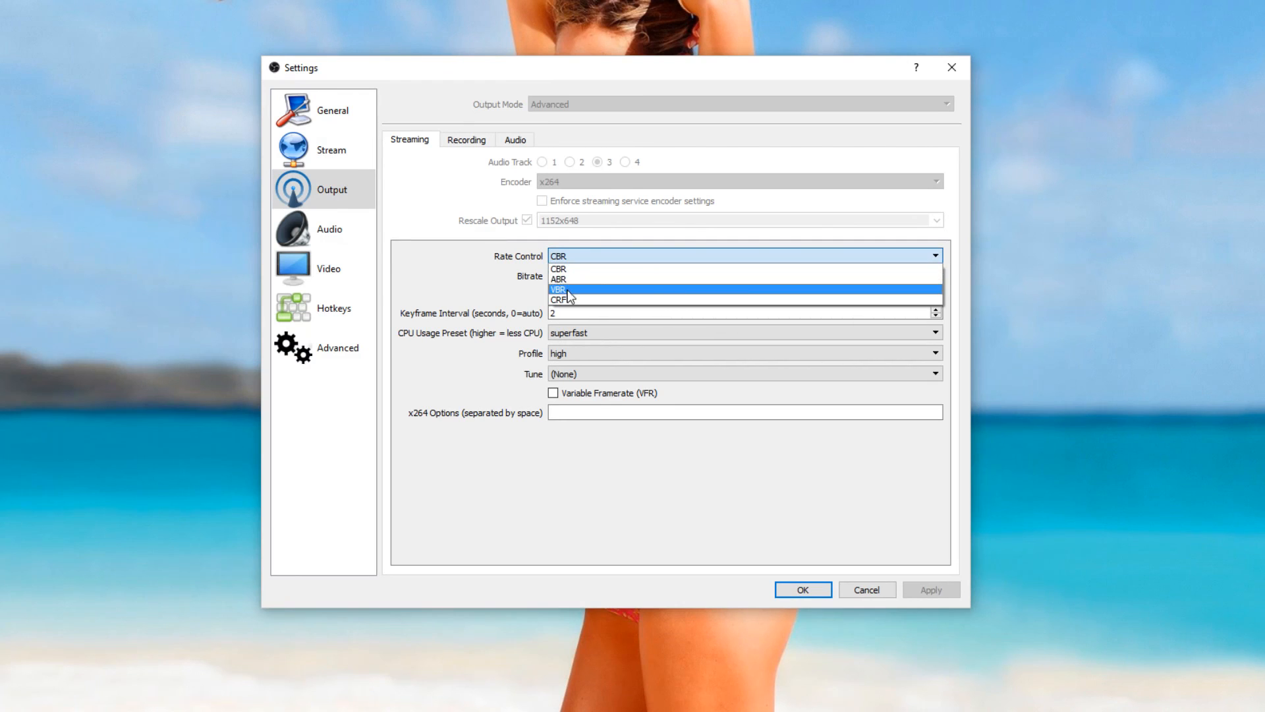
pyautogui.moveTo(574, 279)
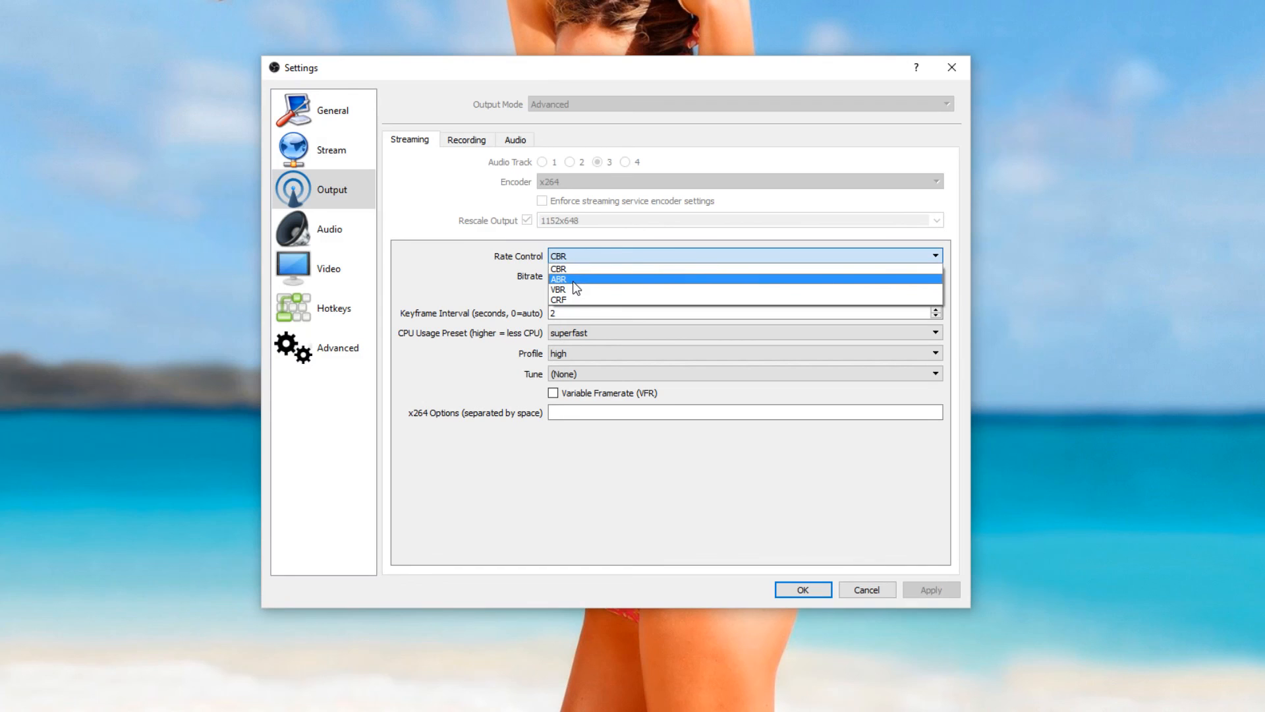
pyautogui.moveTo(581, 269)
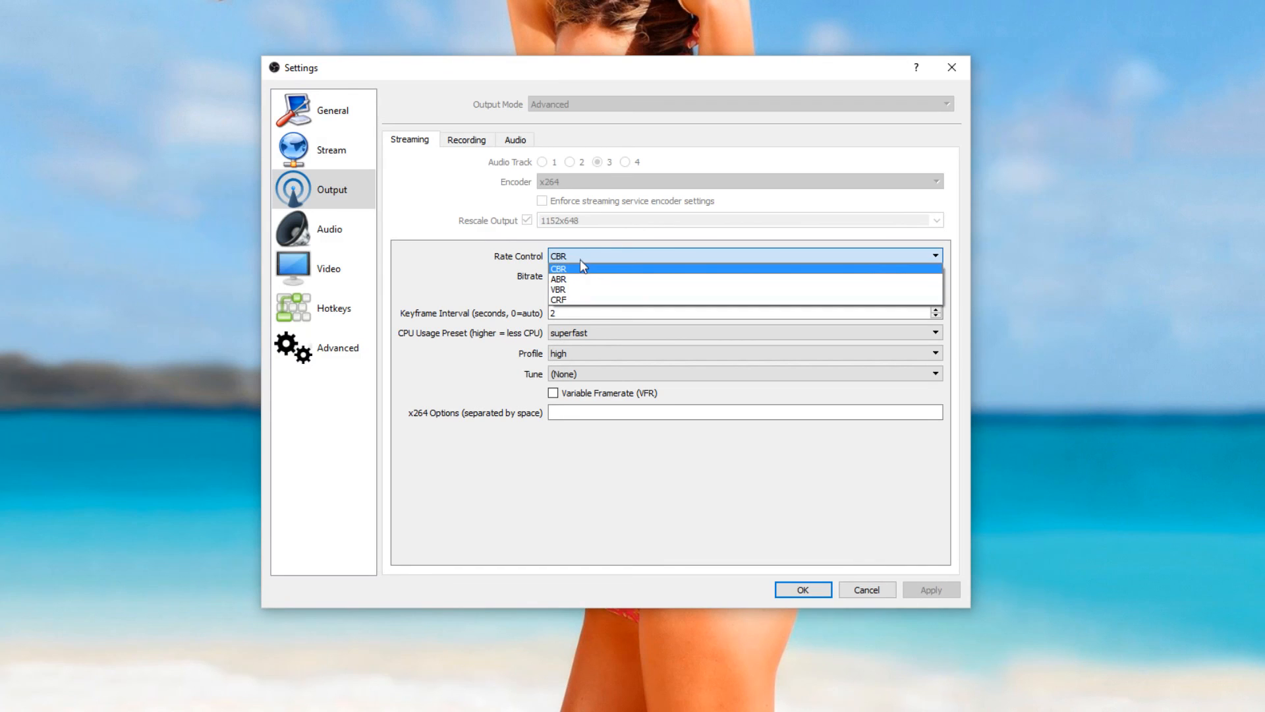
pyautogui.click(557, 267)
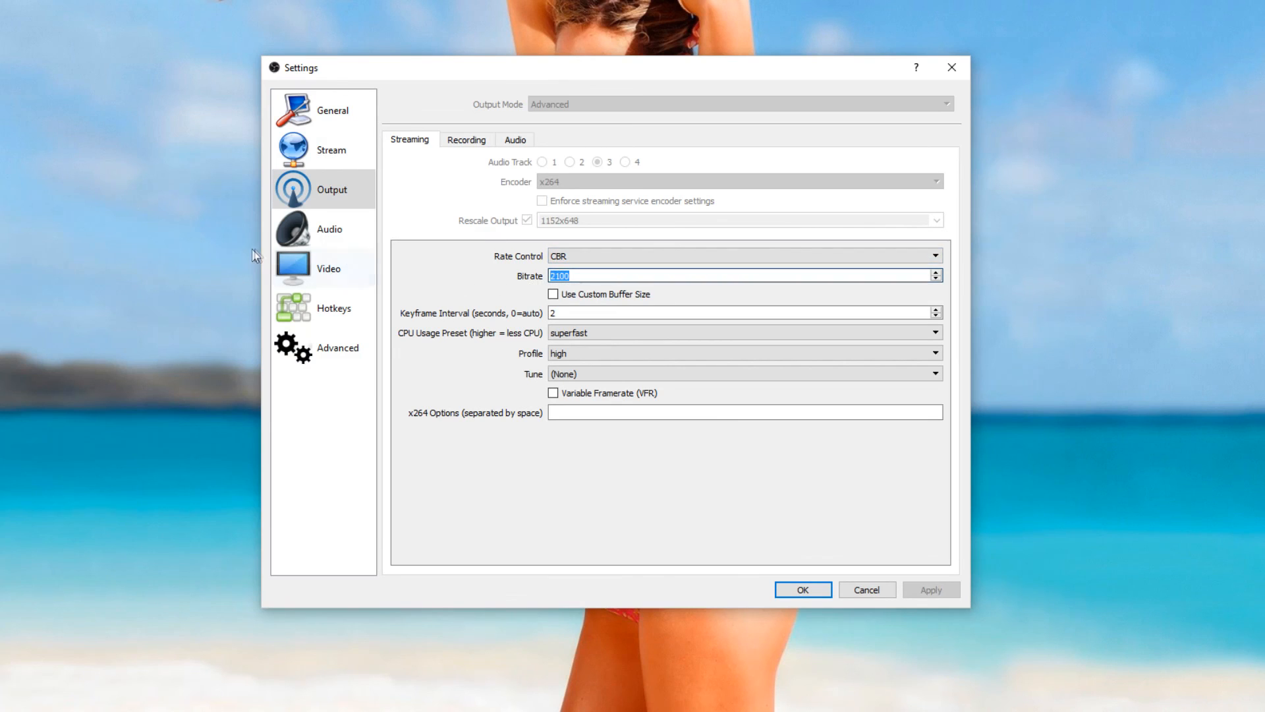
pyautogui.moveTo(598, 311)
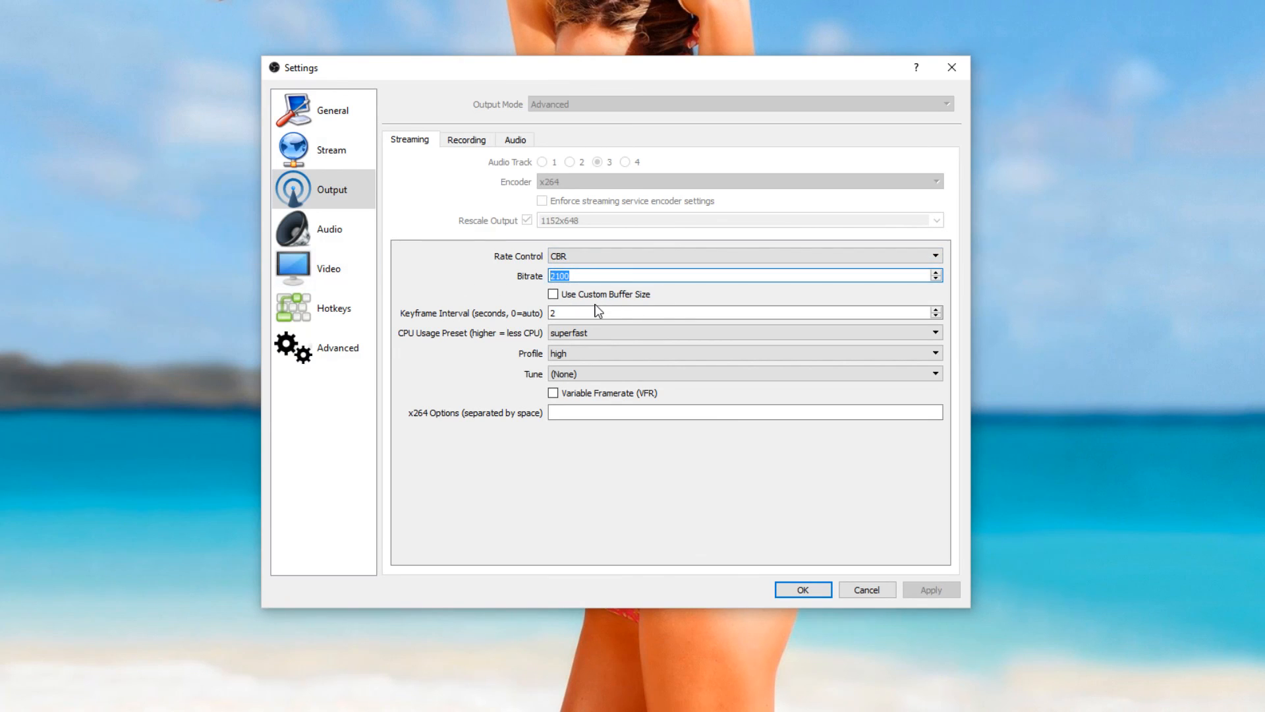
pyautogui.moveTo(528, 315)
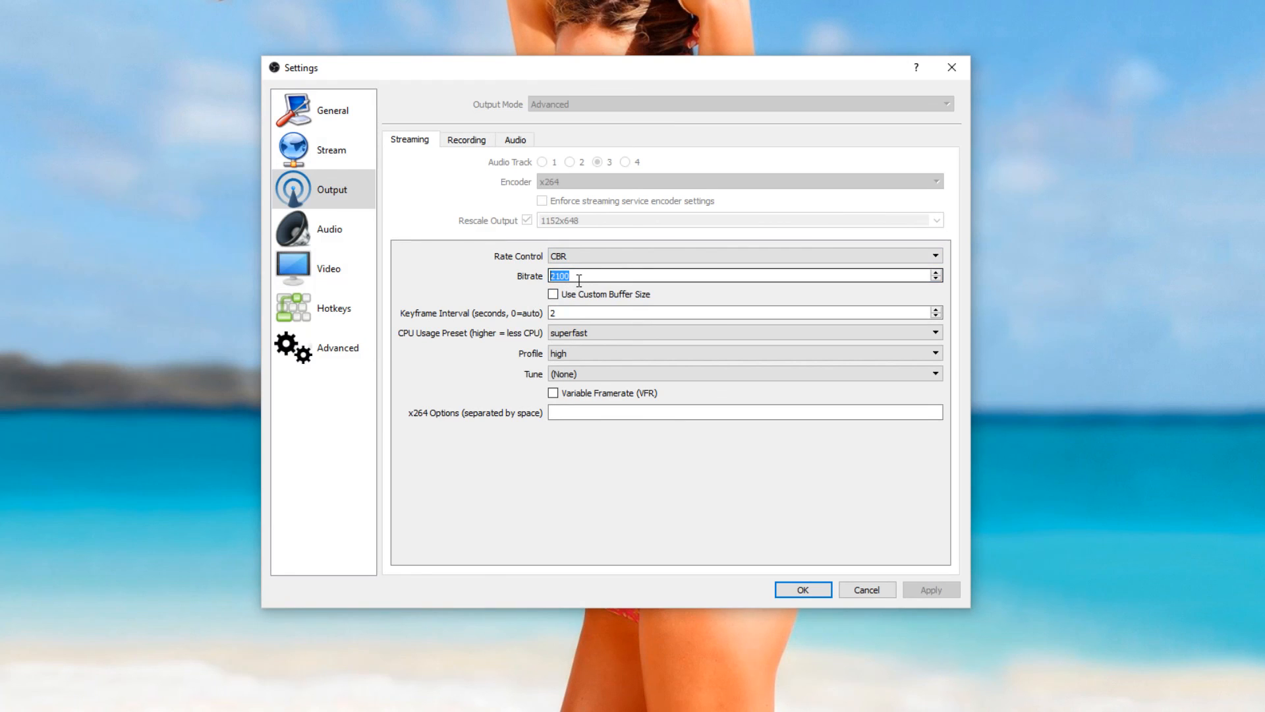
pyautogui.moveTo(592, 452)
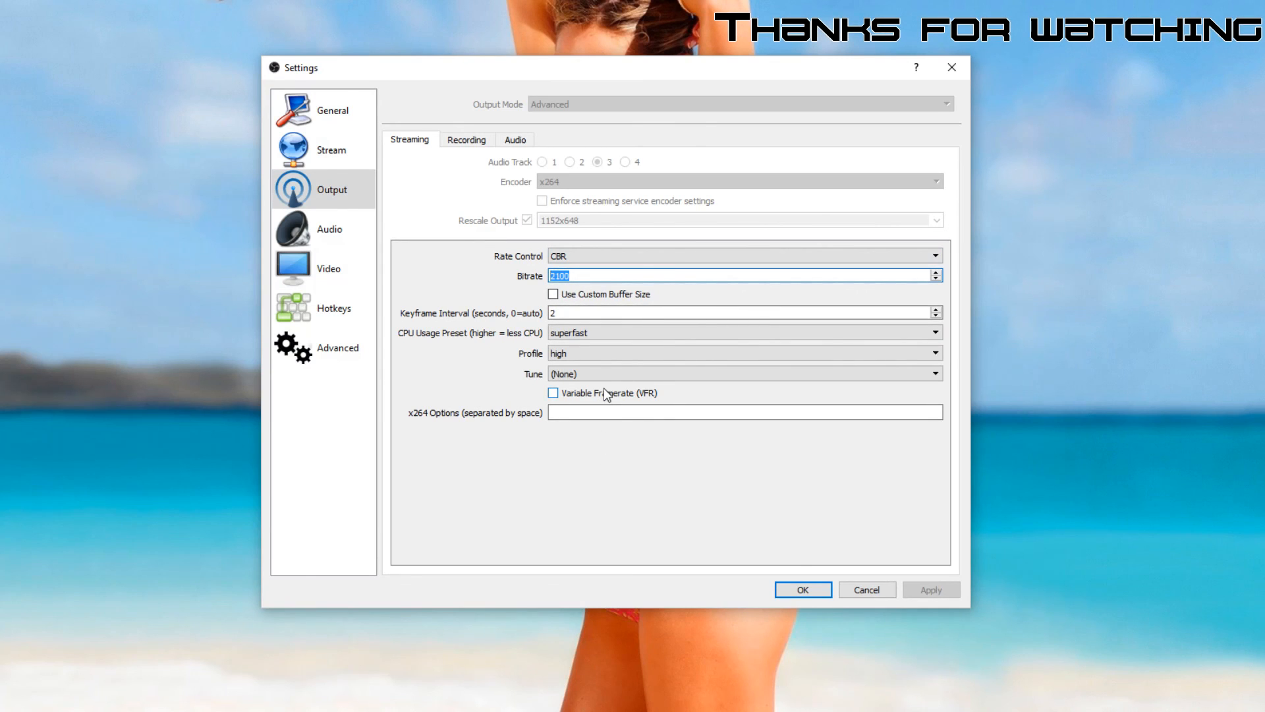
pyautogui.moveTo(771, 546)
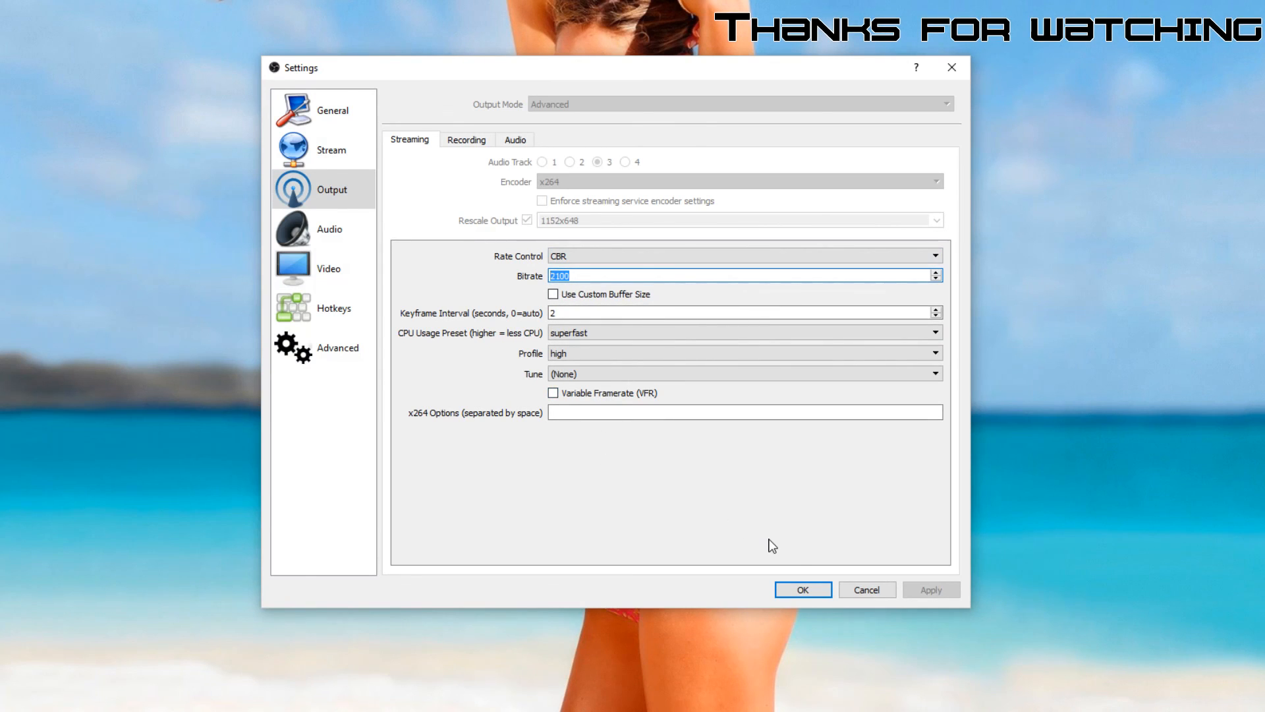